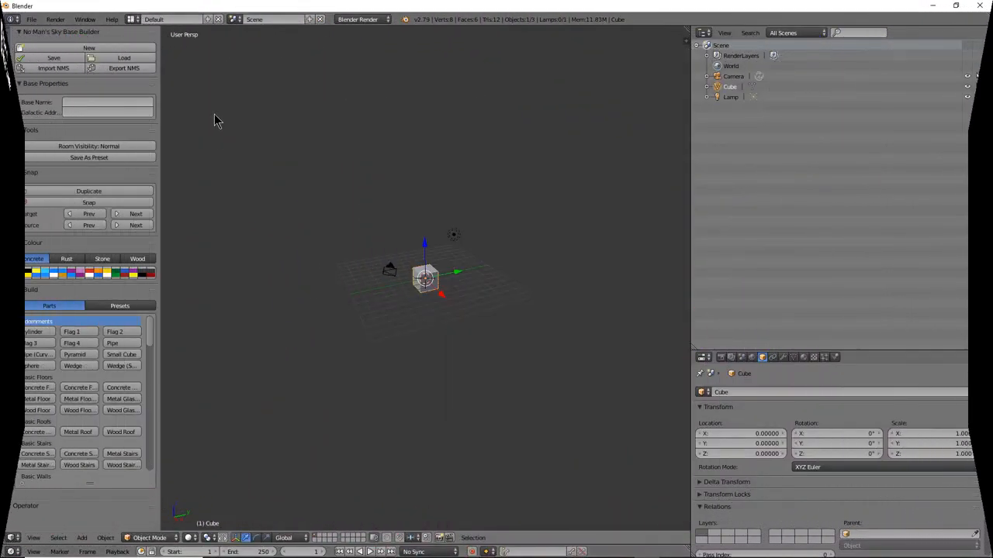
{"action": "mouse_move", "coordinate": [53, 69]}
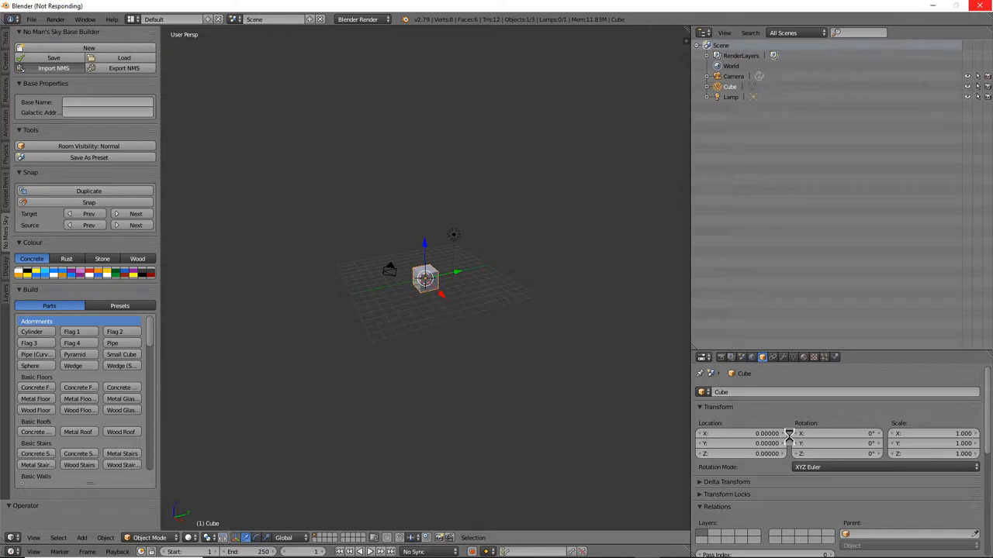
Step: Import the Ungatat Base file and orbit around to inspect the dome floor and ring
{"action": "left_click", "coordinate": [123, 58]}
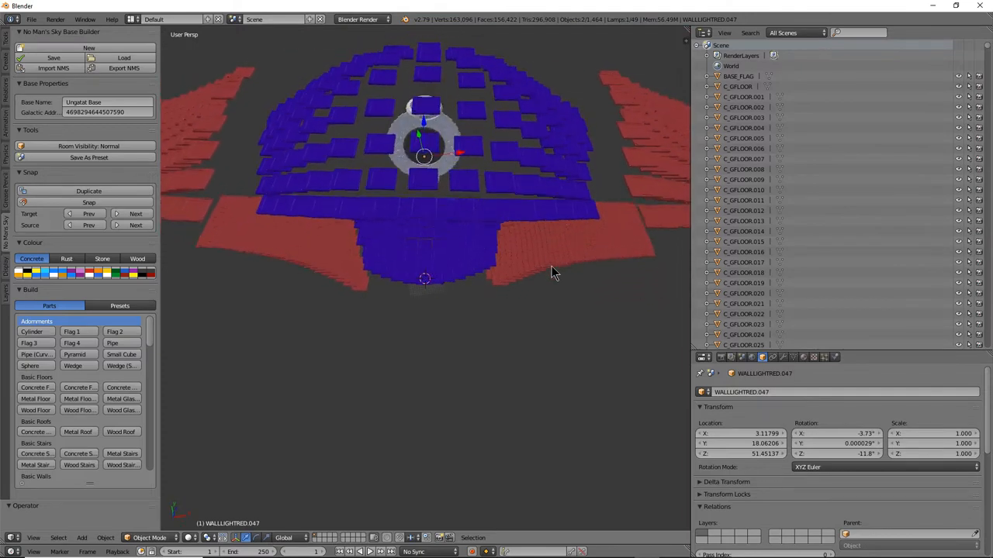
{"action": "left_click_drag", "start_coordinate": [555, 272], "coordinate": [403, 225]}
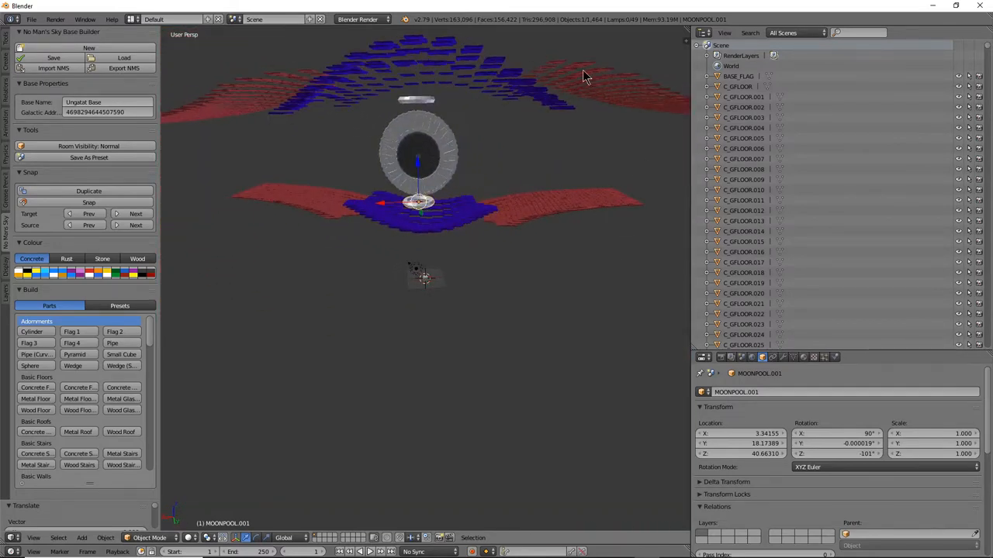
{"action": "mouse_move", "coordinate": [593, 259]}
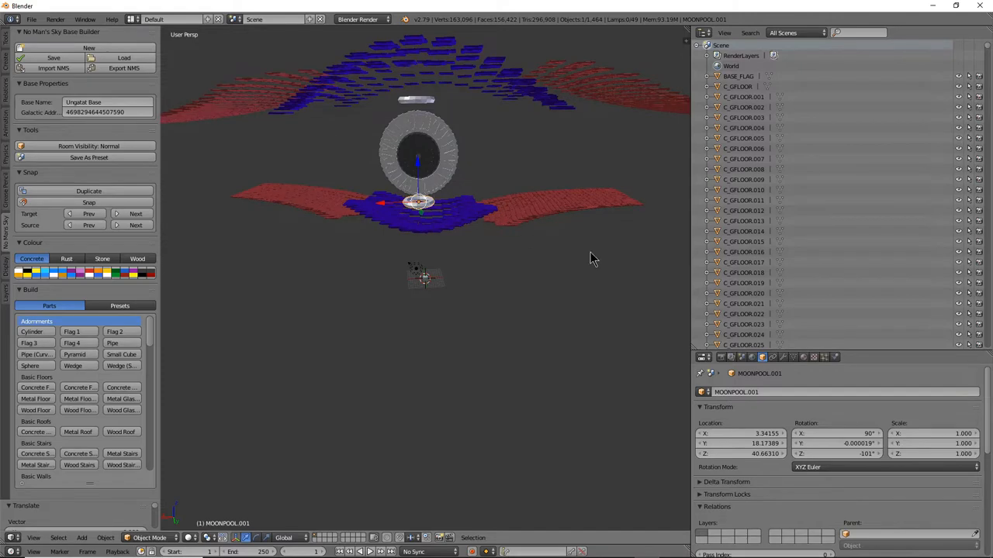
{"action": "left_click_drag", "start_coordinate": [591, 258], "coordinate": [565, 279]}
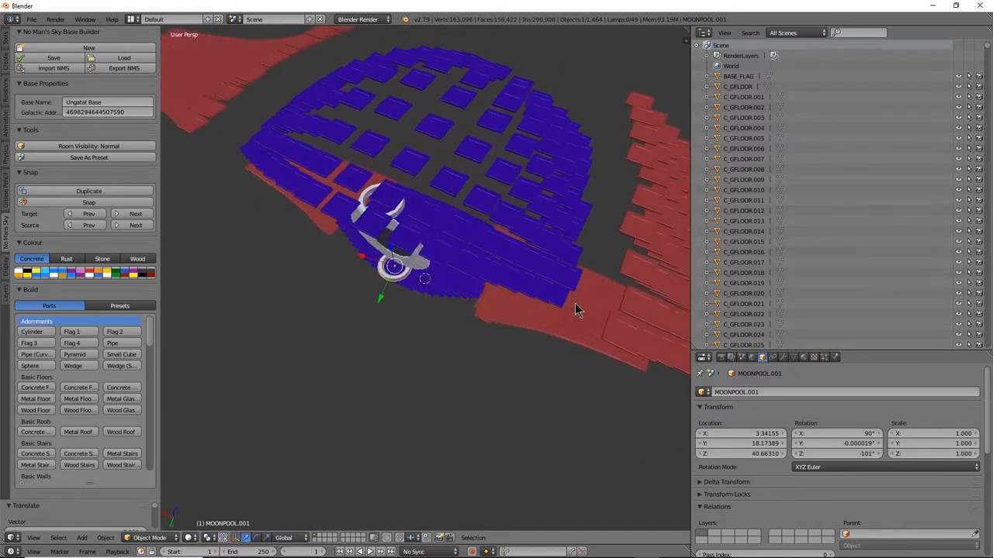
{"action": "left_click_drag", "start_coordinate": [578, 310], "coordinate": [613, 303]}
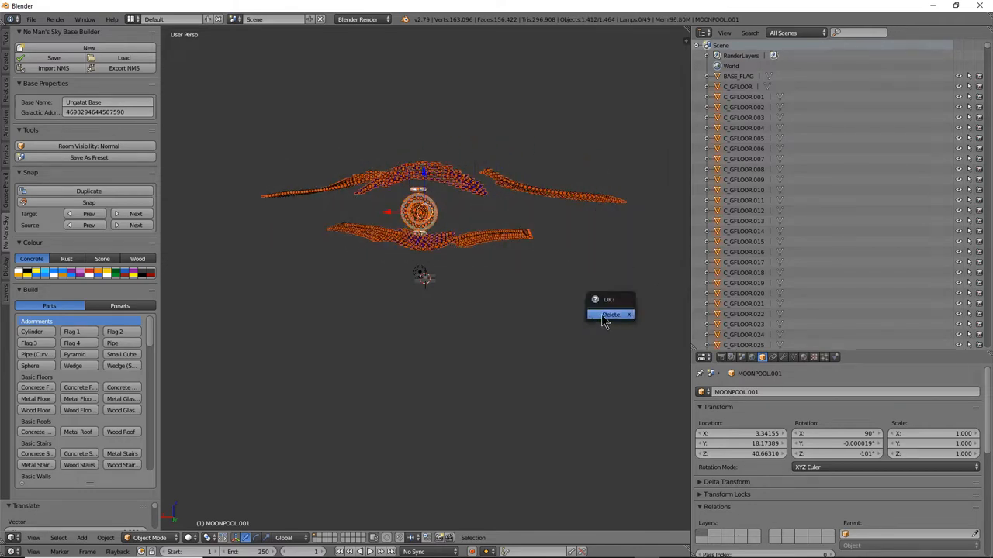
Step: Delete all base floor pieces, then the default Camera, Cube and Lamp
{"action": "left_click", "coordinate": [611, 314]}
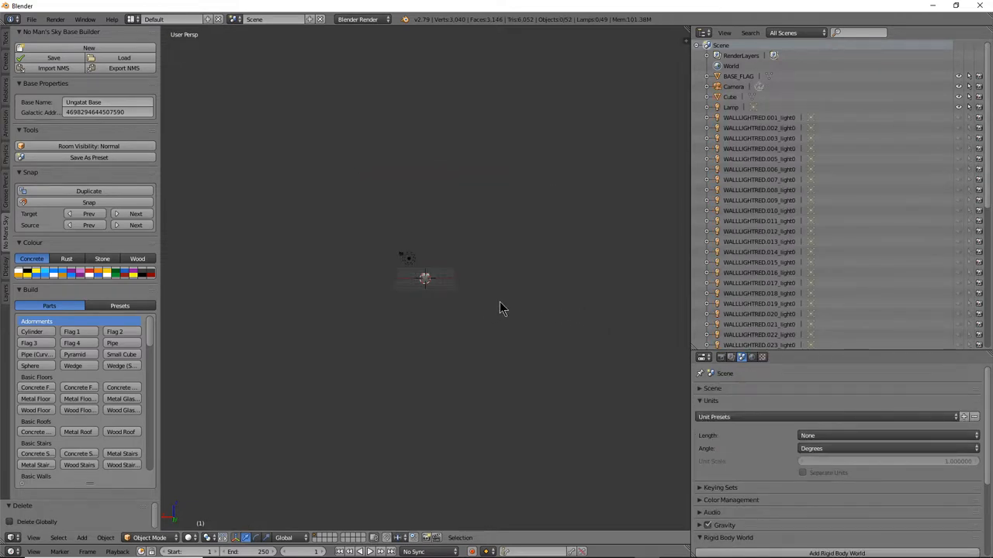
{"action": "left_click", "coordinate": [396, 245]}
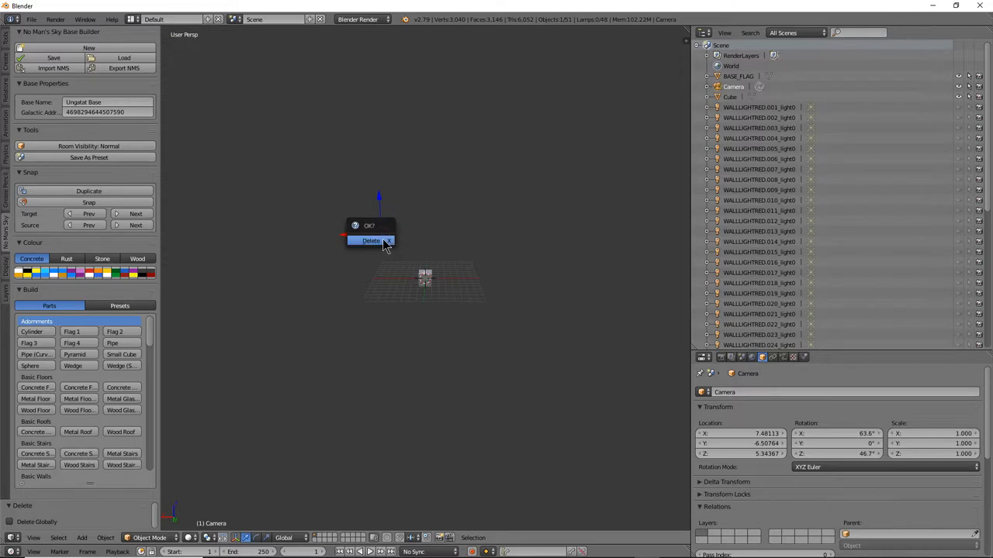
{"action": "left_click", "coordinate": [371, 240]}
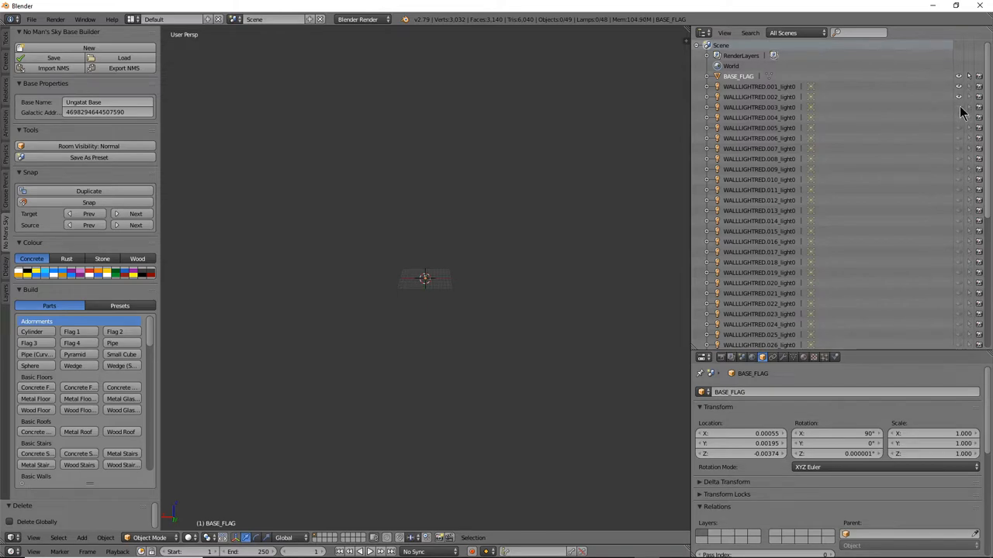
{"action": "mouse_move", "coordinate": [962, 81]}
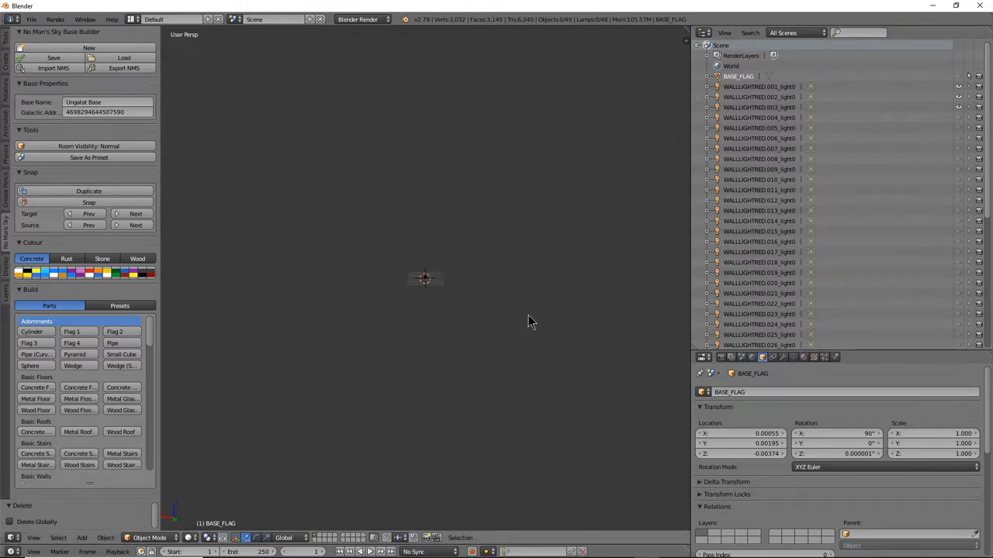
{"action": "mouse_move", "coordinate": [537, 316]}
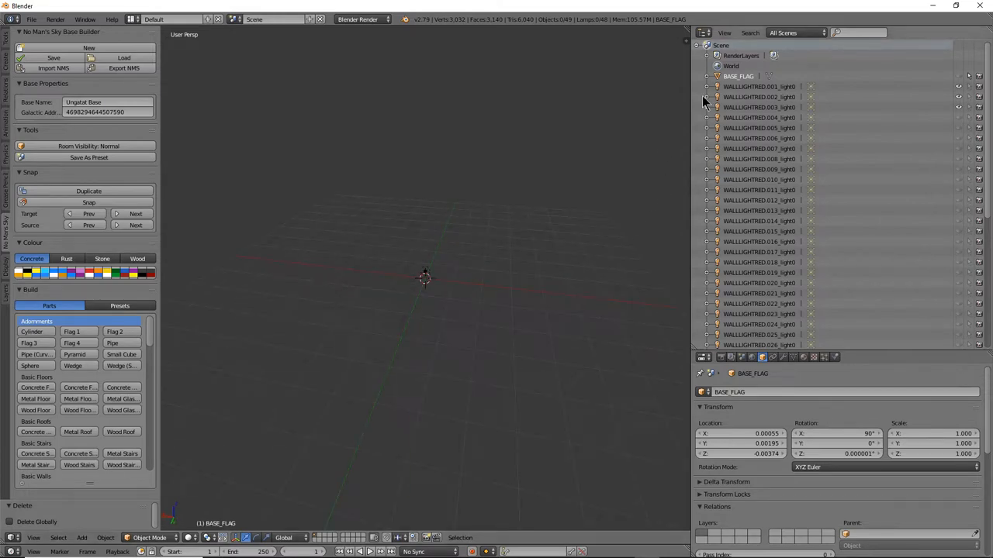
Step: Delete the WALLLIGHTRED light objects batch by batch from the Outliner
{"action": "right_click", "coordinate": [738, 76]}
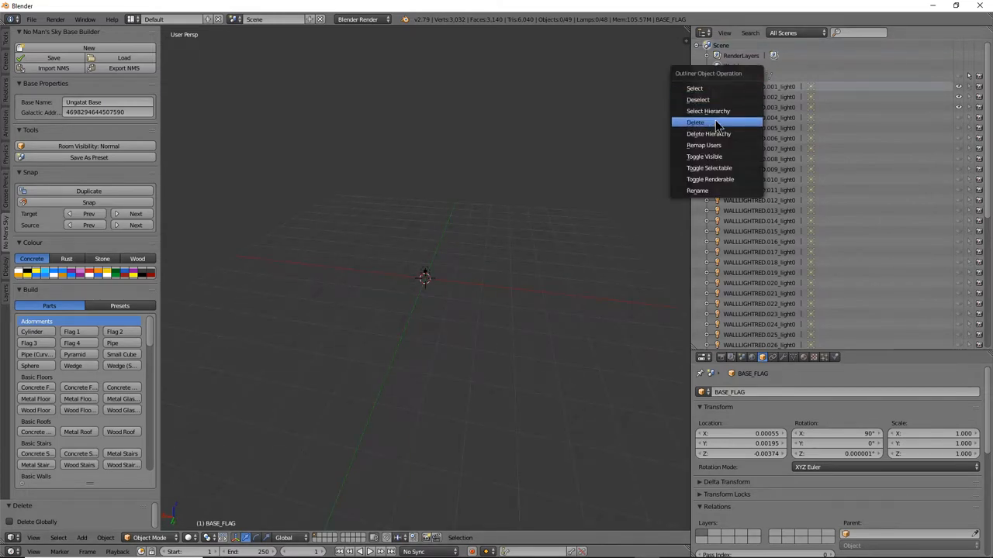
{"action": "left_click", "coordinate": [695, 122]}
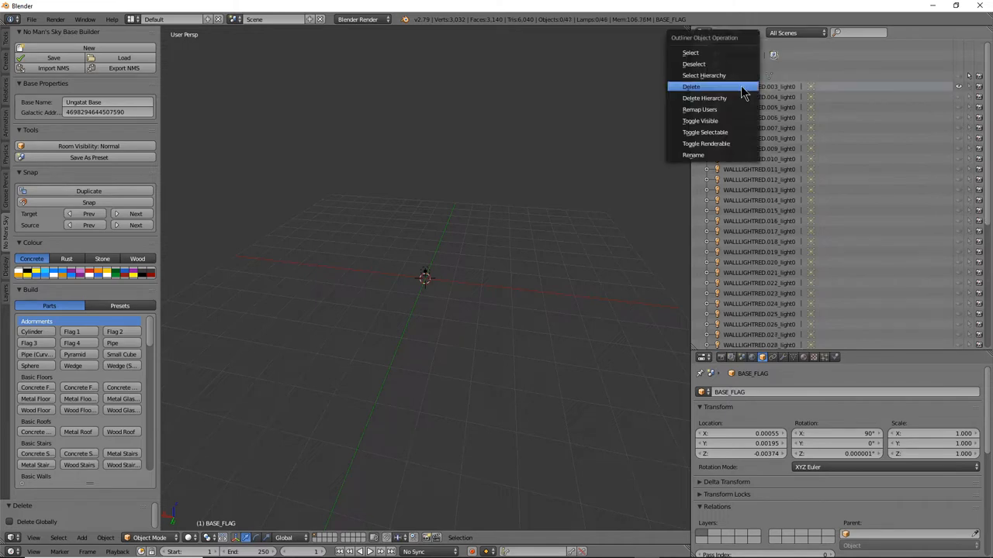
{"action": "left_click", "coordinate": [690, 87]}
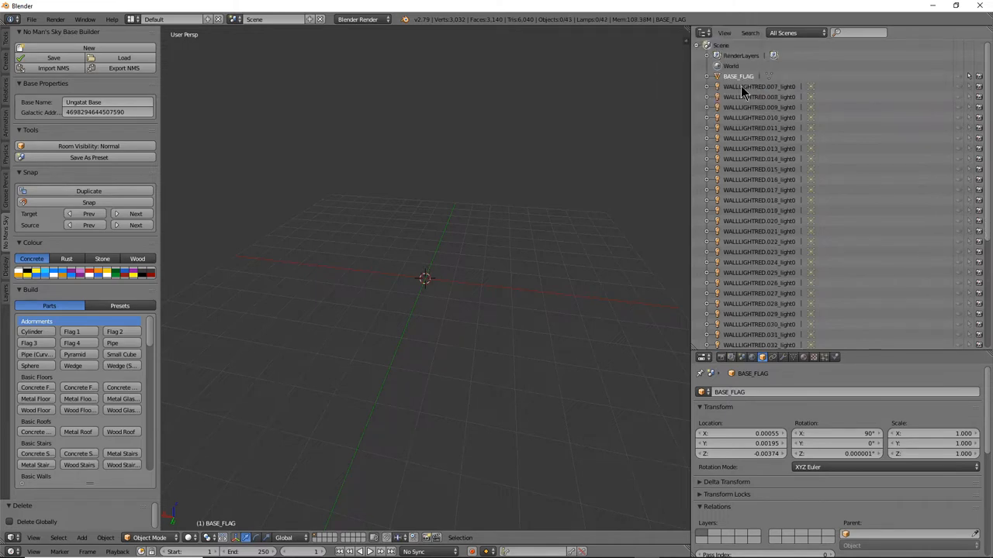
{"action": "right_click", "coordinate": [741, 86]}
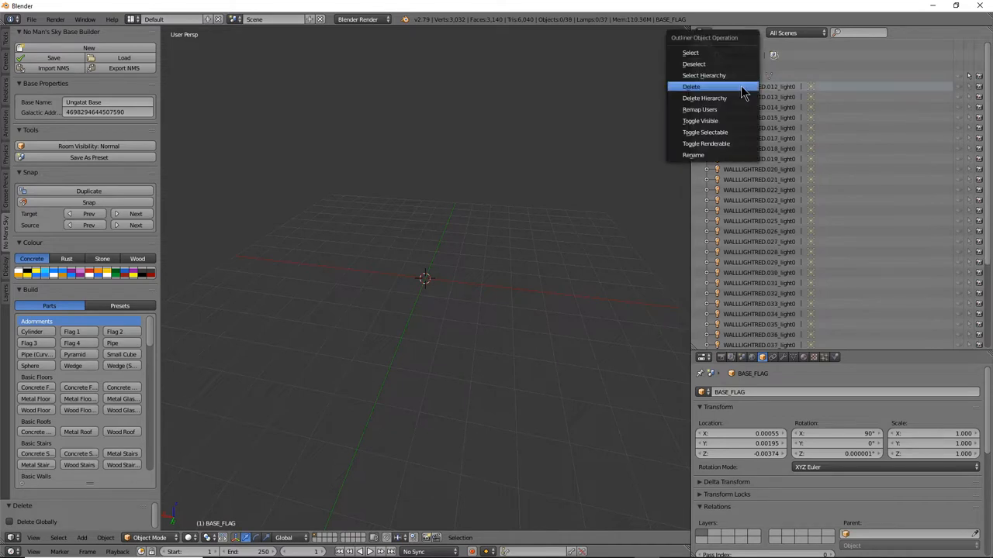
{"action": "left_click", "coordinate": [690, 86]}
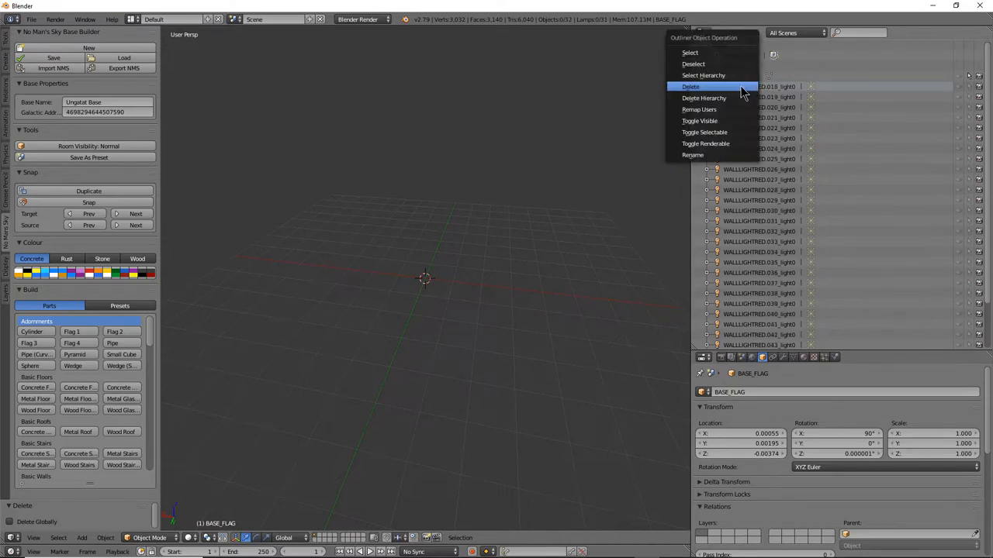
{"action": "left_click", "coordinate": [690, 86]}
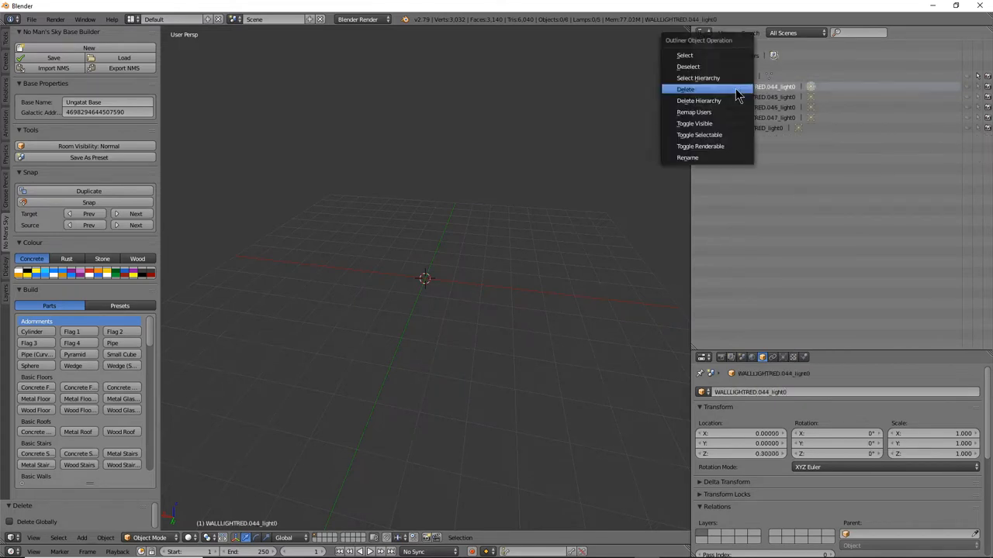
{"action": "left_click", "coordinate": [685, 88]}
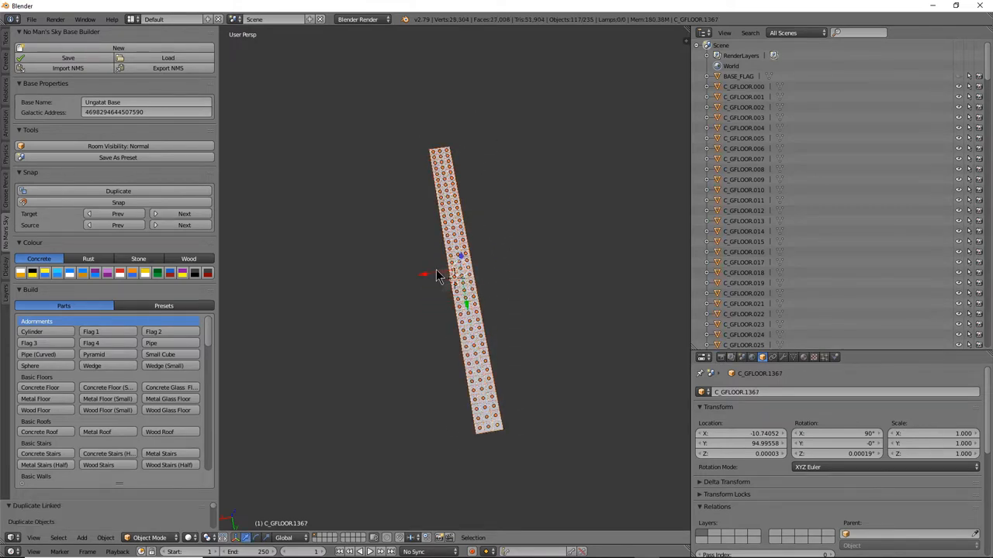
Step: Place the linked C_GFLOOR strip copies side by side along X to widen the floor
{"action": "left_click_drag", "start_coordinate": [442, 271], "coordinate": [465, 287]}
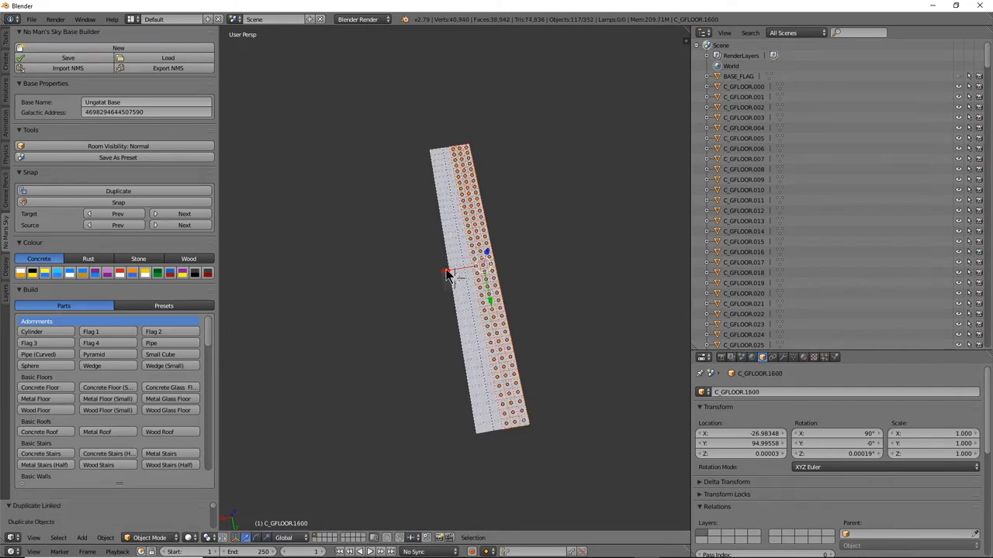
{"action": "left_click_drag", "start_coordinate": [450, 275], "coordinate": [474, 281]}
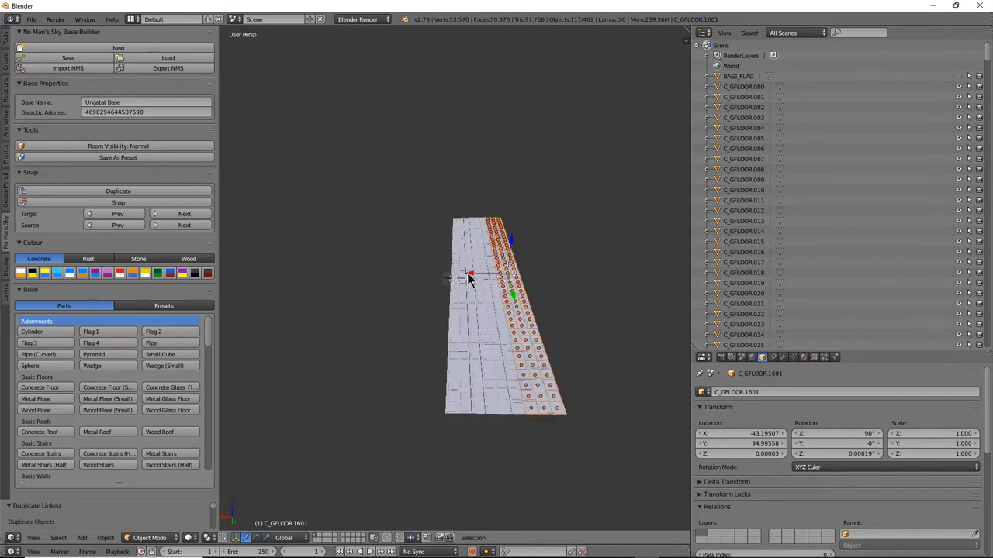
{"action": "left_click_drag", "start_coordinate": [469, 276], "coordinate": [493, 291]}
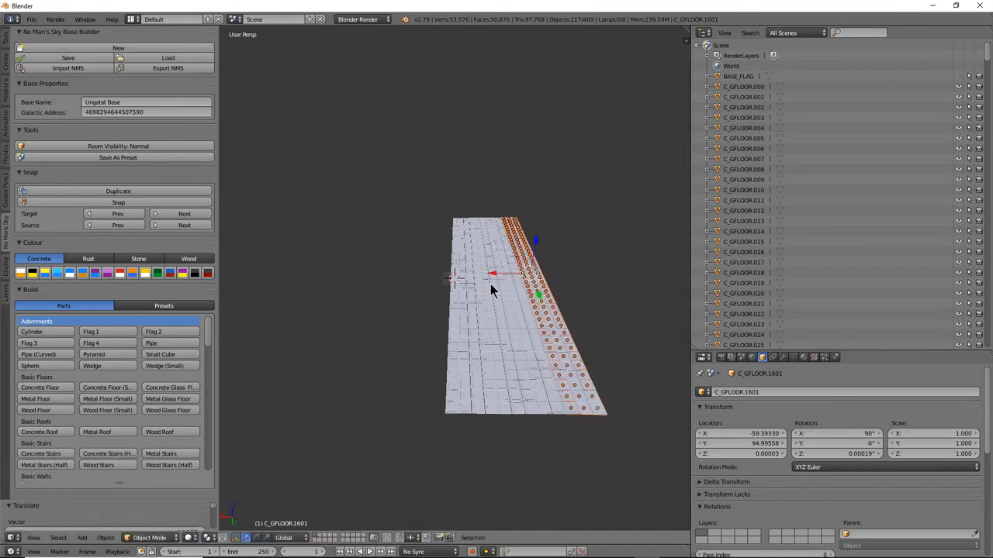
{"action": "left_click_drag", "start_coordinate": [493, 291], "coordinate": [500, 442]}
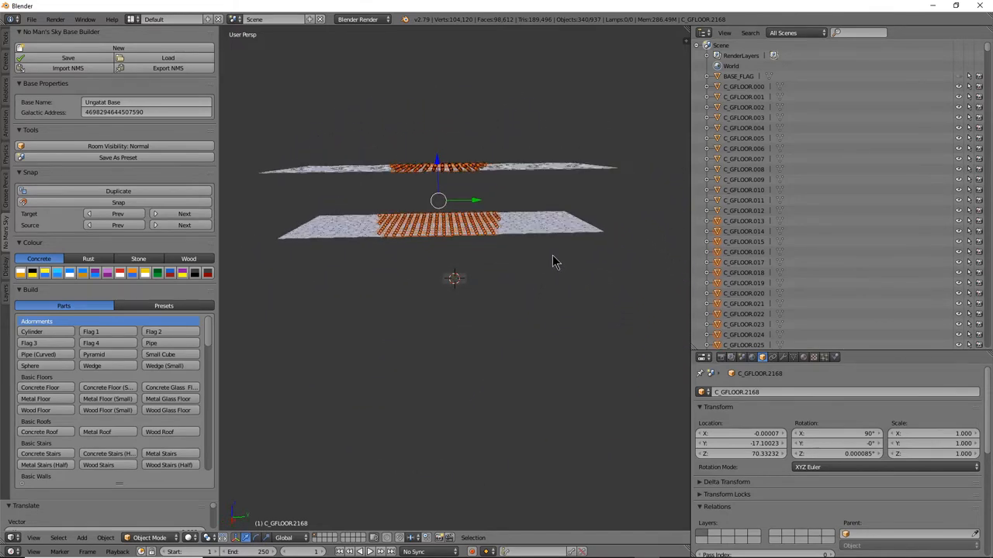
{"action": "mouse_move", "coordinate": [503, 268]}
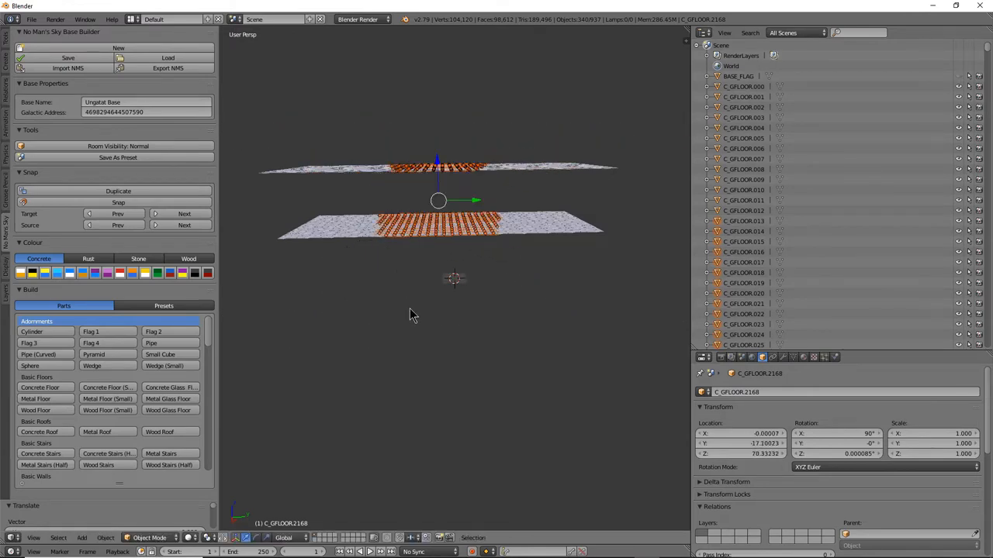
Step: Curve the glass floor pieces into domes with Push/Pull and Bend, raising them along Z
{"action": "left_click", "coordinate": [105, 538]}
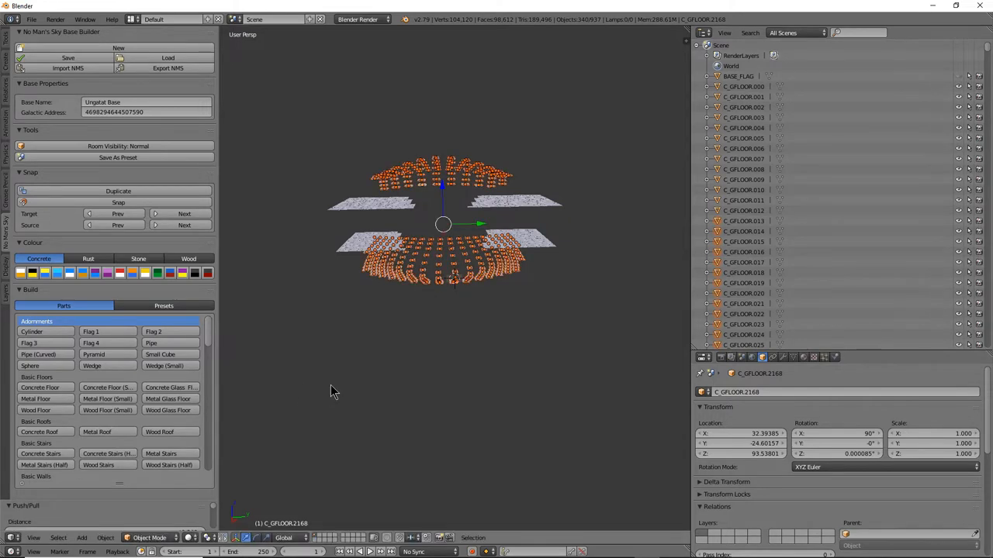
{"action": "mouse_move", "coordinate": [439, 190]}
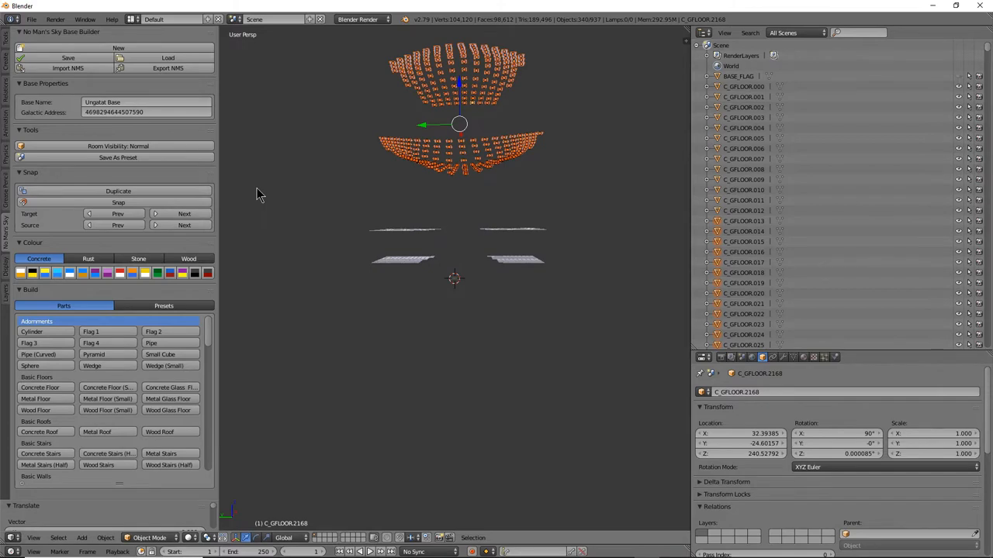
{"action": "mouse_move", "coordinate": [457, 250]}
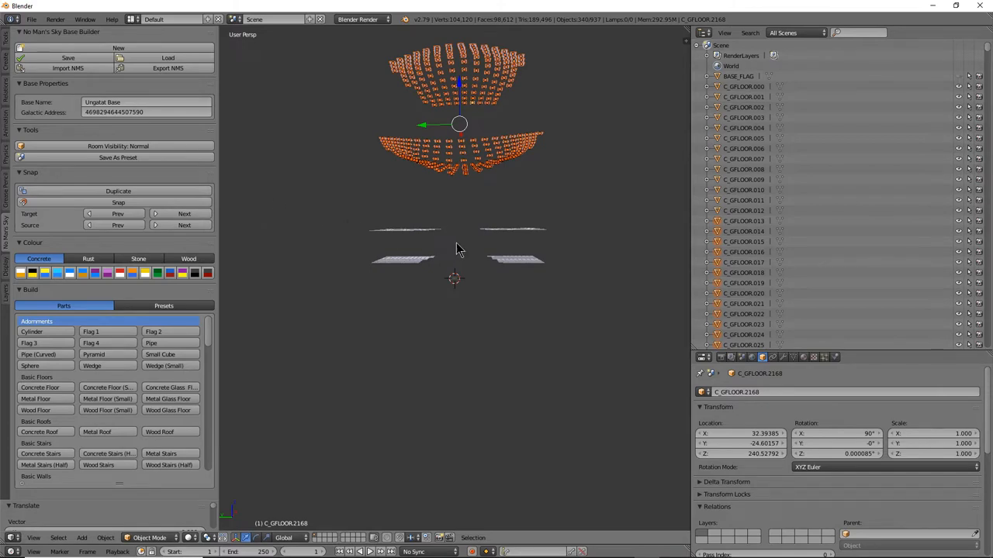
Step: Tilt the flat panels into four angled sections, then select both glass domes
{"action": "left_click", "coordinate": [512, 231]}
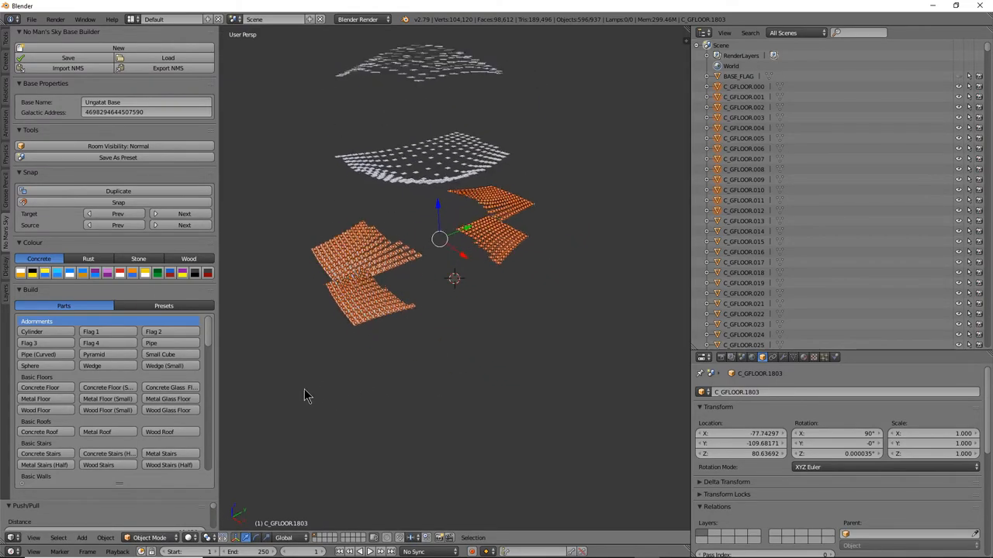
{"action": "left_click_drag", "start_coordinate": [304, 396], "coordinate": [564, 396]}
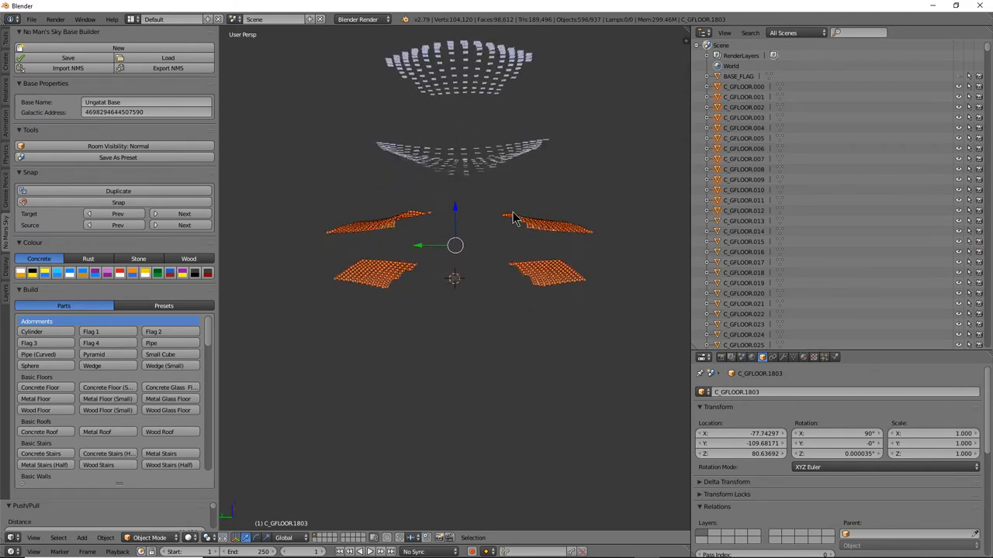
{"action": "left_click", "coordinate": [407, 151]}
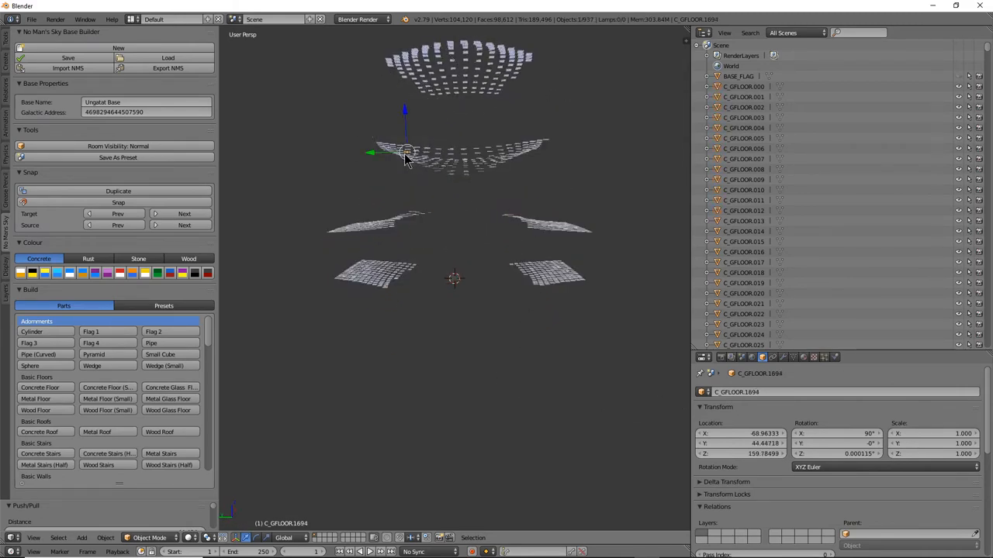
{"action": "left_click", "coordinate": [411, 85]}
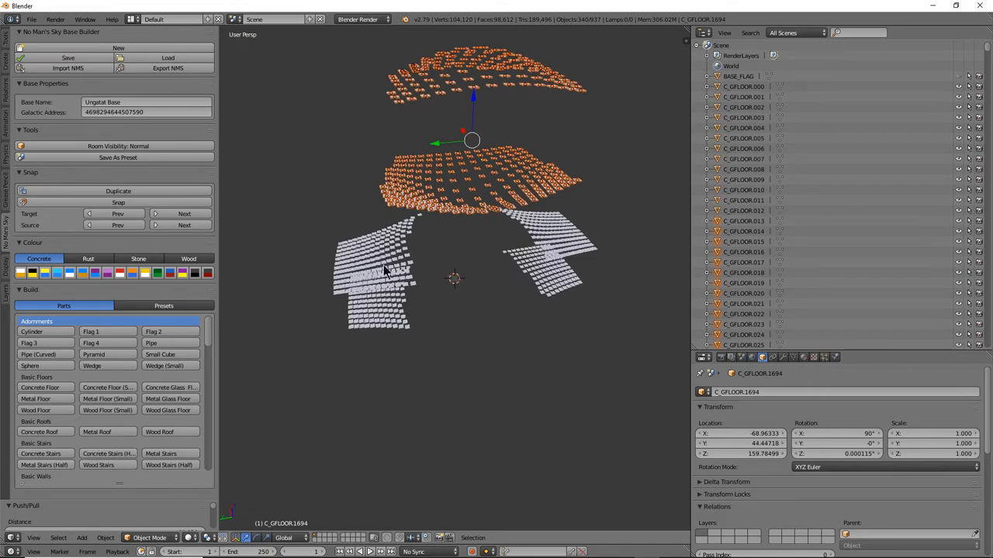
{"action": "mouse_move", "coordinate": [429, 266]}
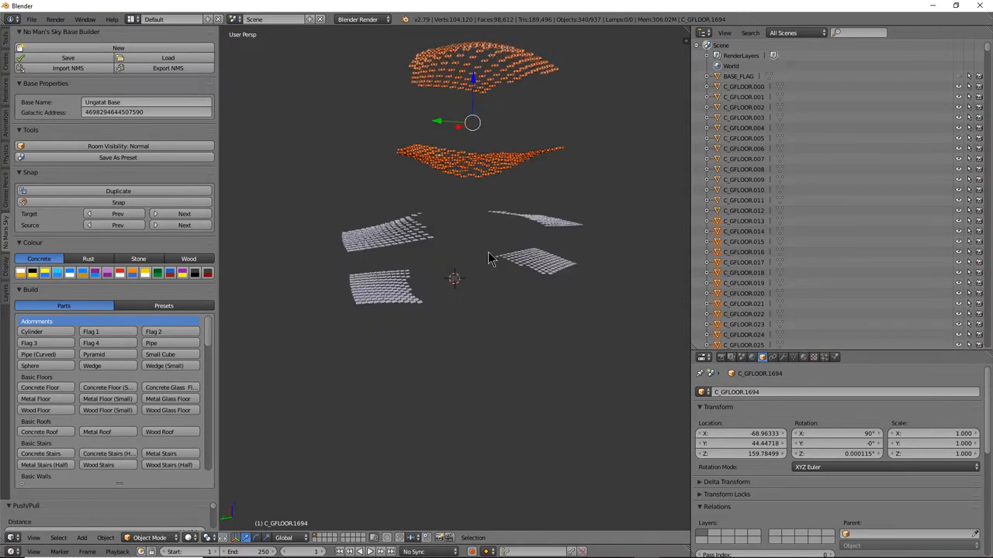
Step: Duplicate the left side panel and move the copy off to the left
{"action": "left_click", "coordinate": [368, 244]}
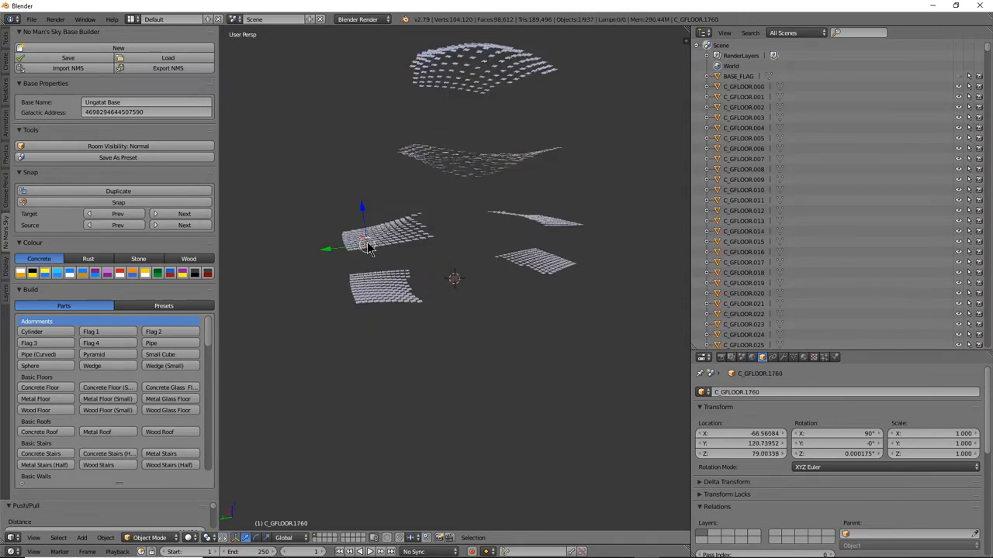
{"action": "left_click", "coordinate": [380, 229]}
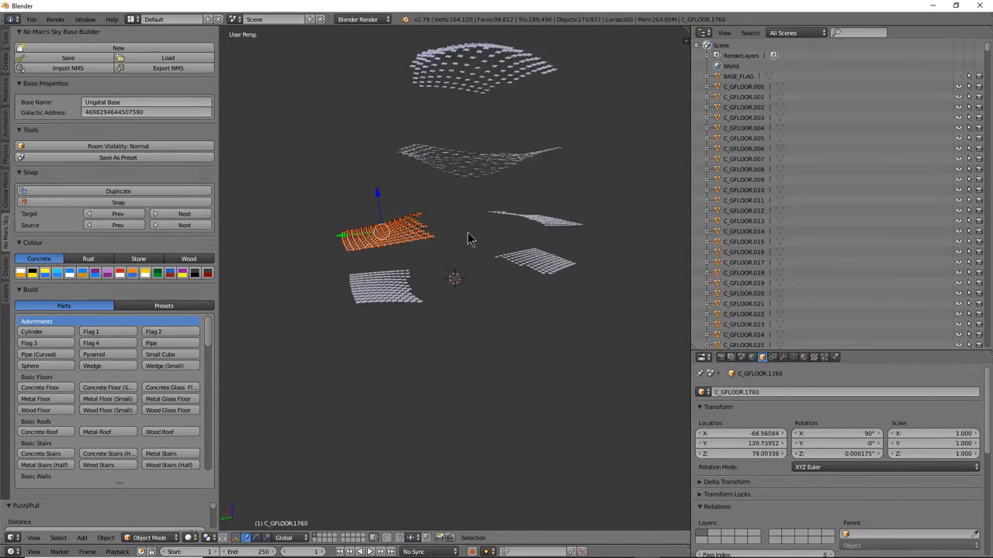
{"action": "left_click_drag", "start_coordinate": [466, 233], "coordinate": [434, 272]}
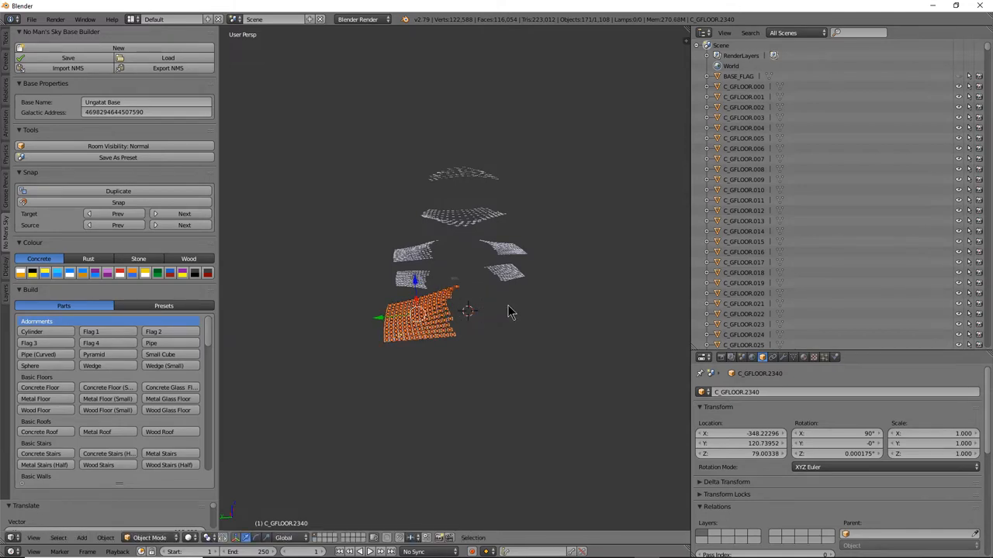
{"action": "mouse_move", "coordinate": [527, 345]}
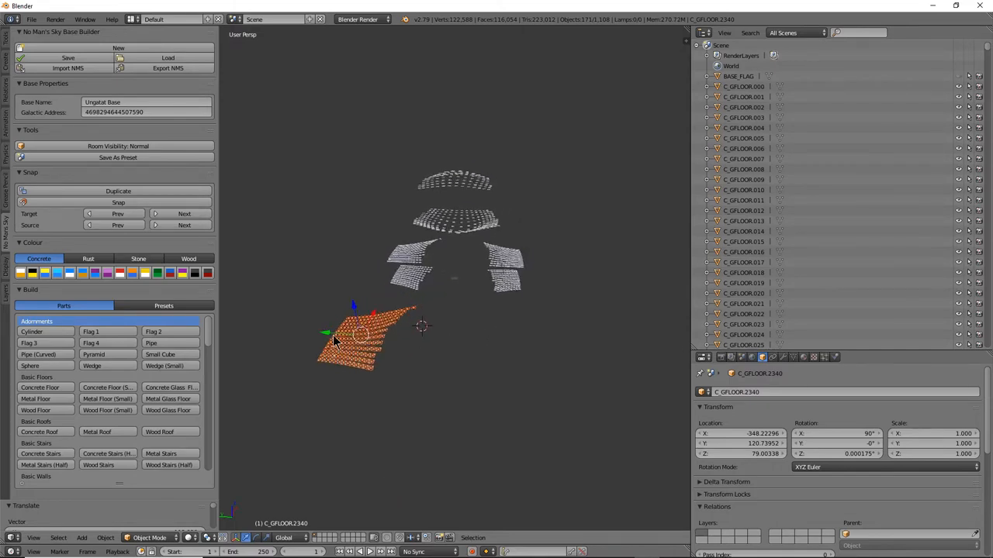
{"action": "mouse_move", "coordinate": [446, 335]}
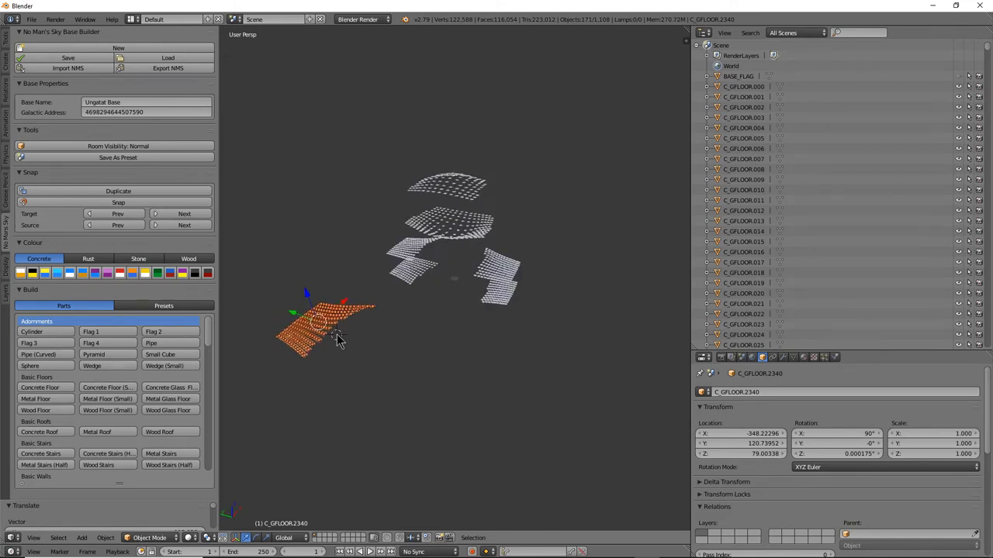
{"action": "mouse_move", "coordinate": [405, 369]}
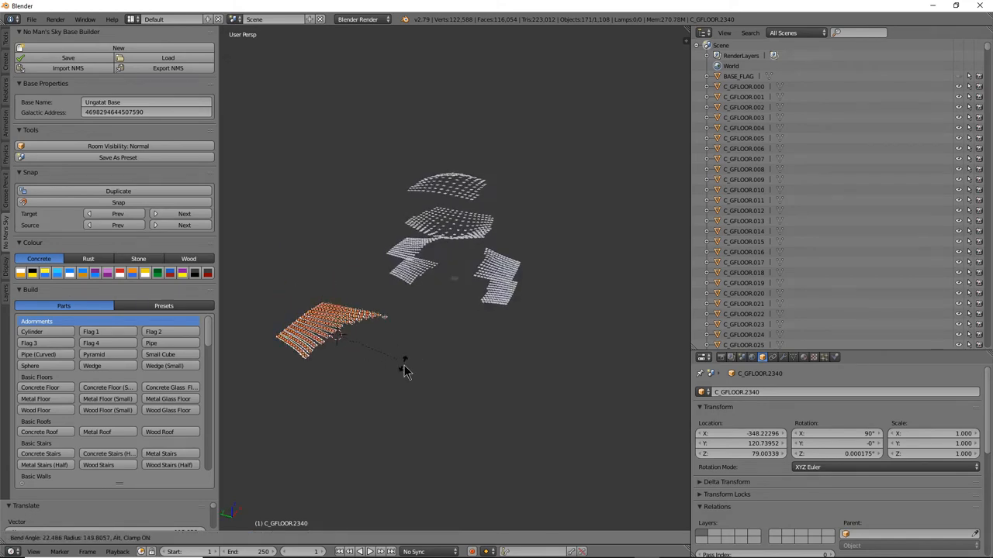
{"action": "mouse_move", "coordinate": [342, 465]}
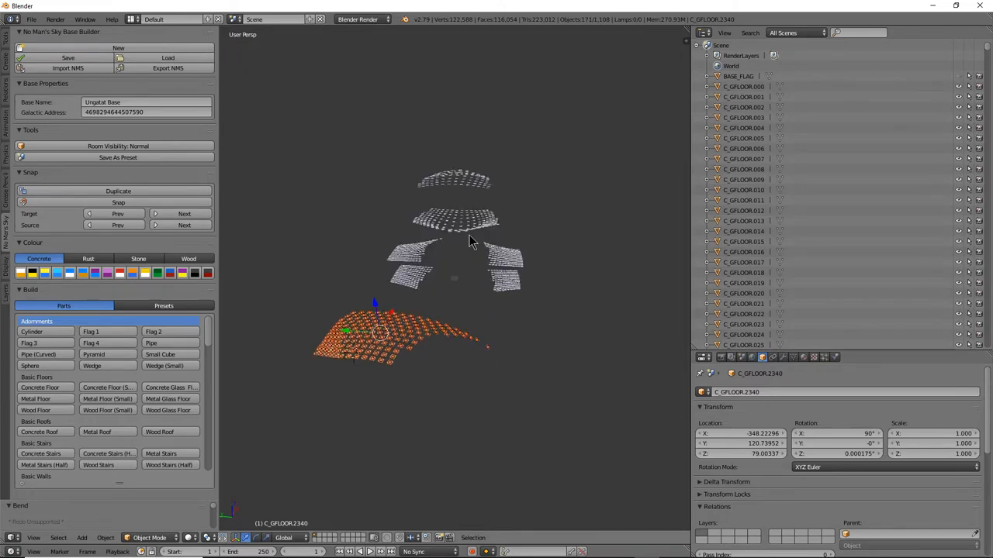
Step: Rotate the arch about its vertical axis, raise it above the domes, and place a copy opposite
{"action": "left_click", "coordinate": [256, 537]}
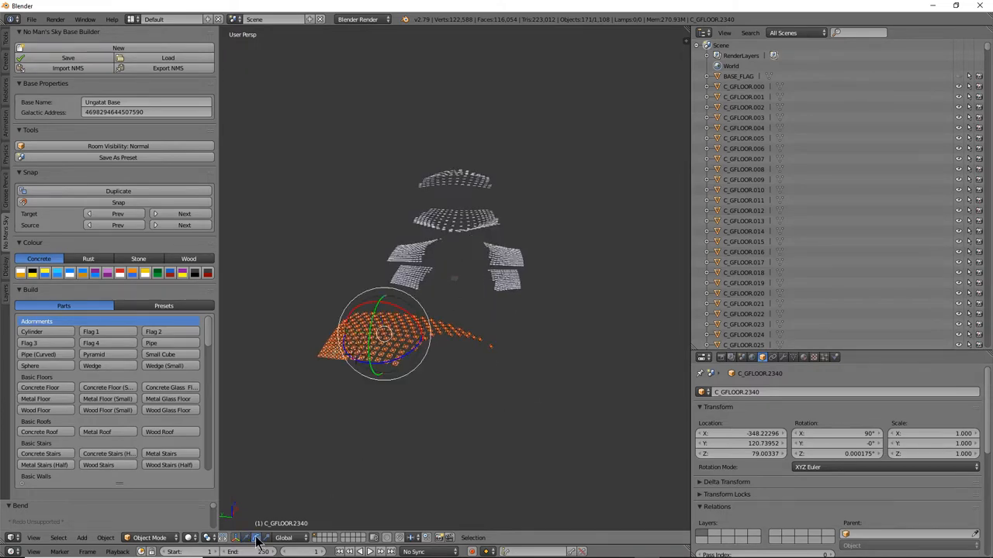
{"action": "left_click_drag", "start_coordinate": [384, 326], "coordinate": [372, 271]}
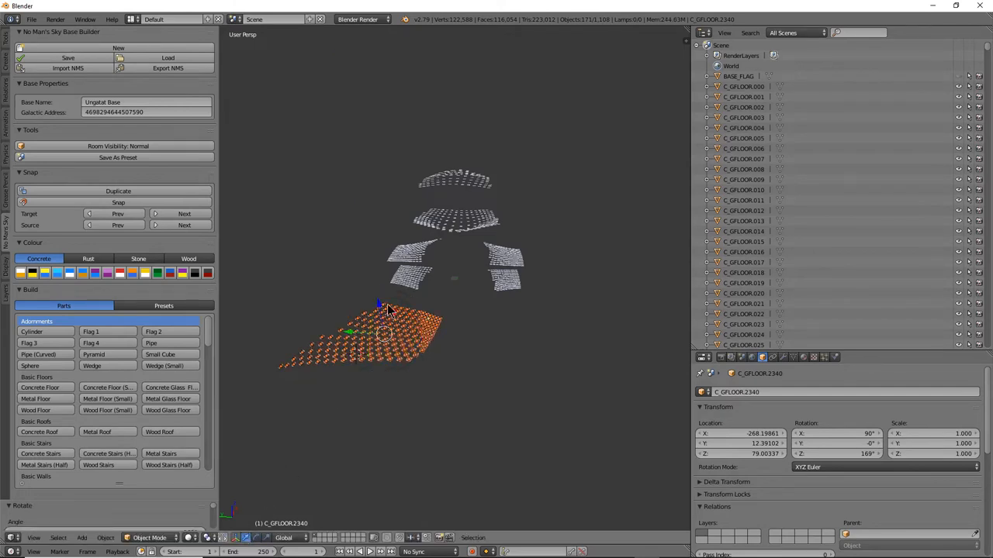
{"action": "left_click_drag", "start_coordinate": [380, 334], "coordinate": [419, 206]}
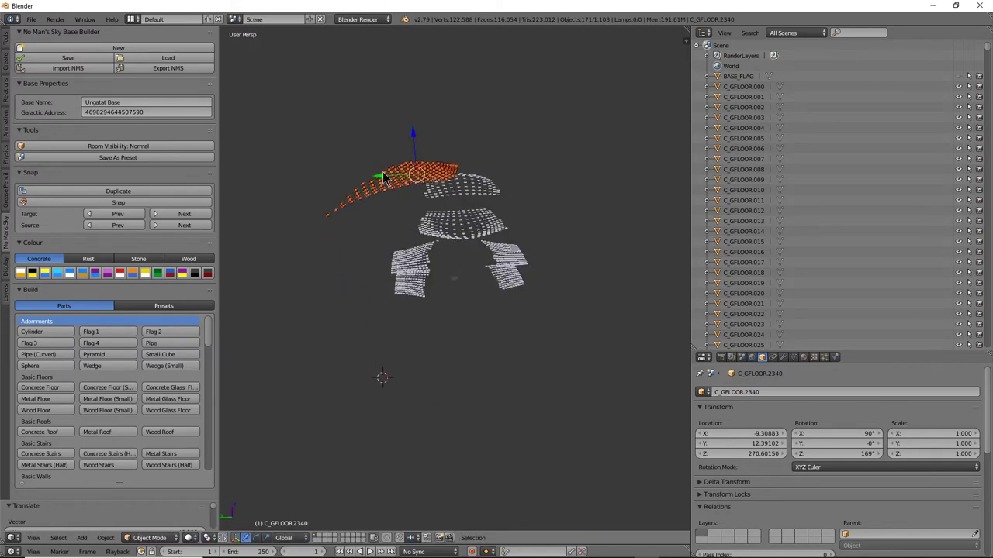
{"action": "left_click_drag", "start_coordinate": [411, 170], "coordinate": [380, 179]}
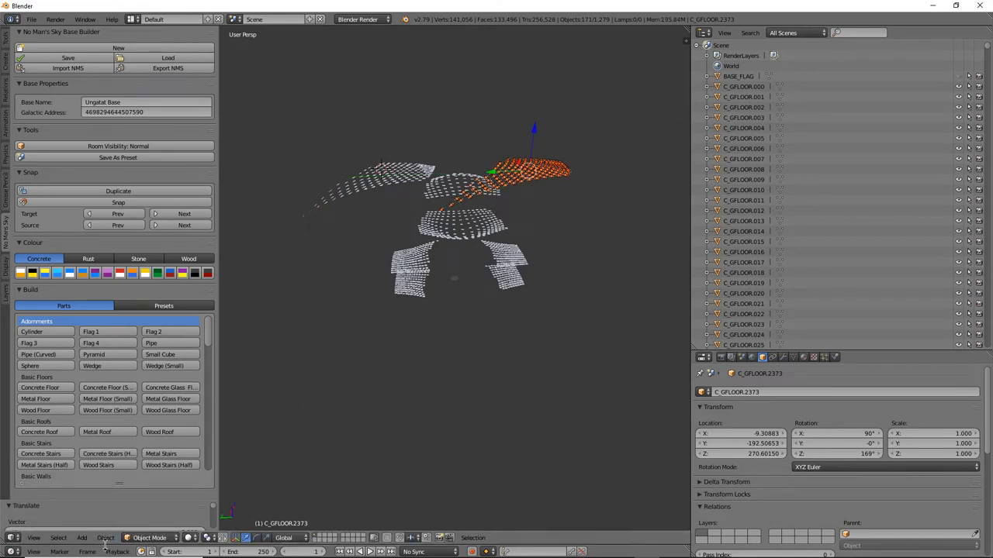
Step: Shift the wing tiles along Y beside the dome and mirror them via Object > Mirror
{"action": "left_click", "coordinate": [105, 538]}
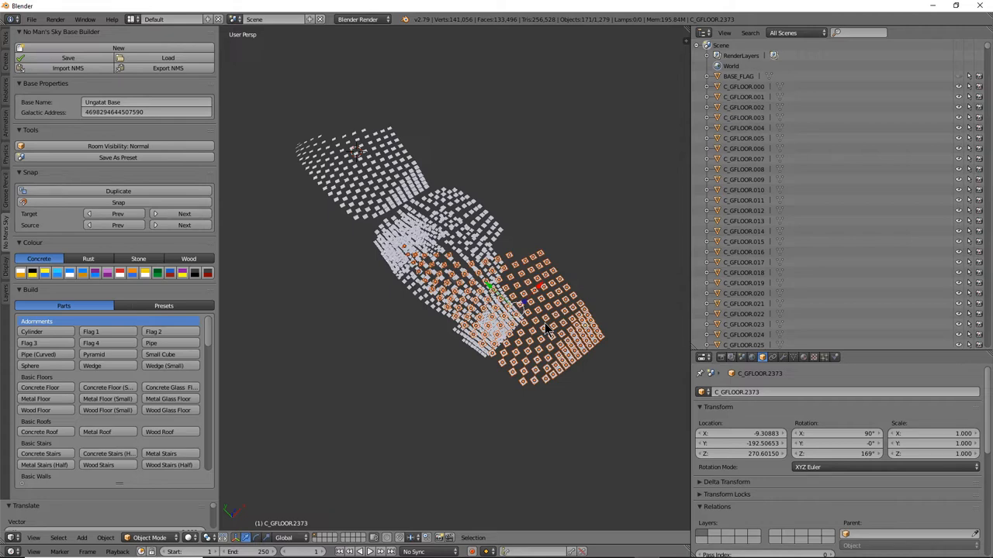
{"action": "mouse_move", "coordinate": [523, 322]}
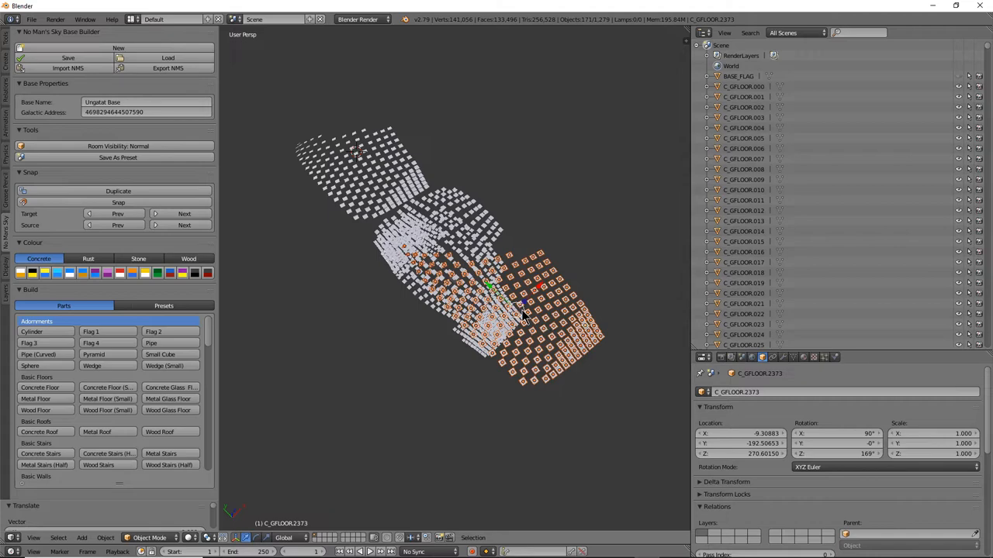
{"action": "mouse_move", "coordinate": [567, 261]}
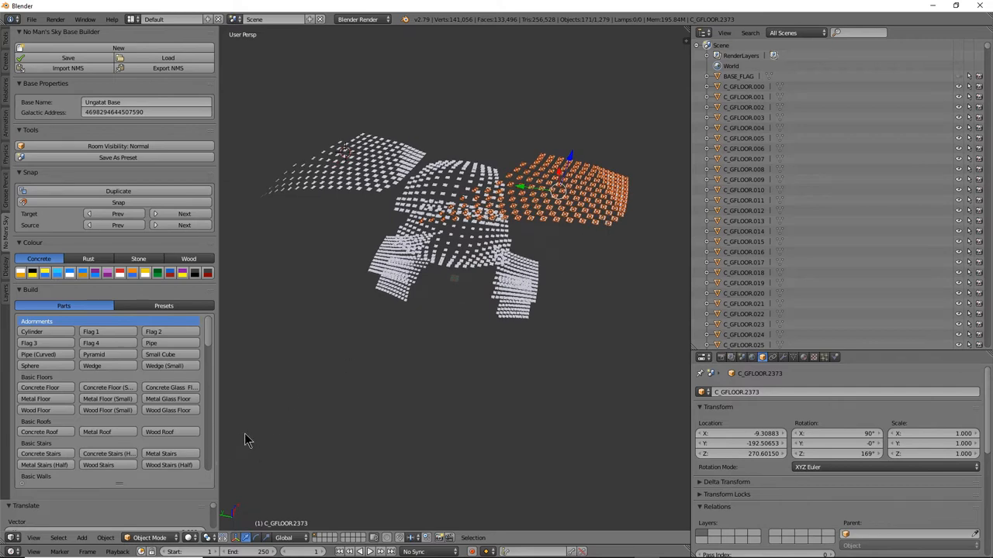
{"action": "mouse_move", "coordinate": [555, 433]}
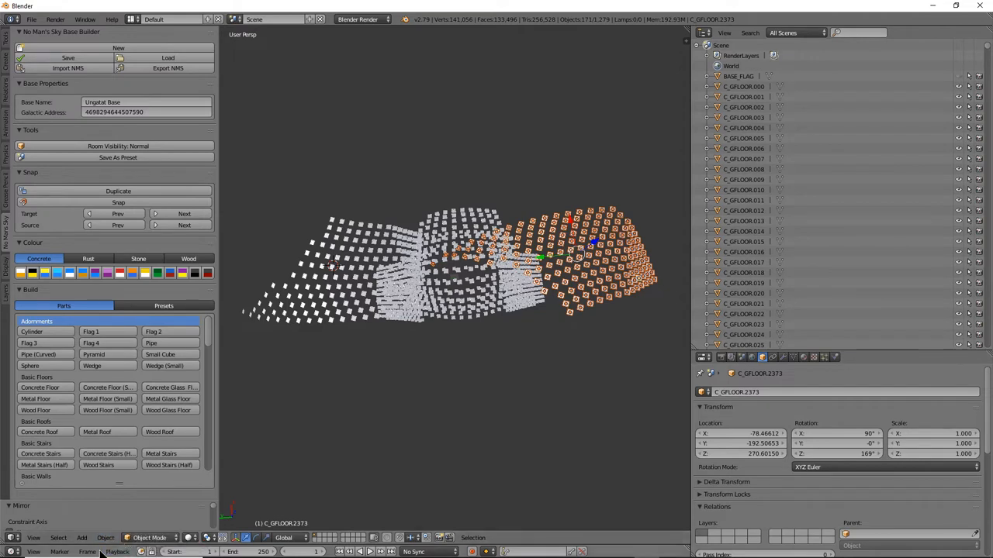
{"action": "left_click", "coordinate": [106, 537]}
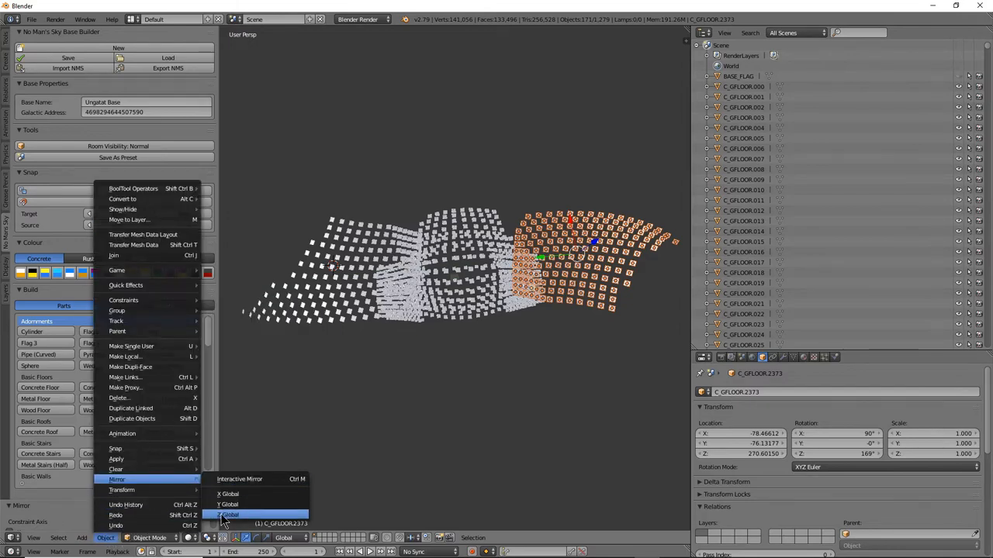
{"action": "left_click", "coordinate": [228, 514]}
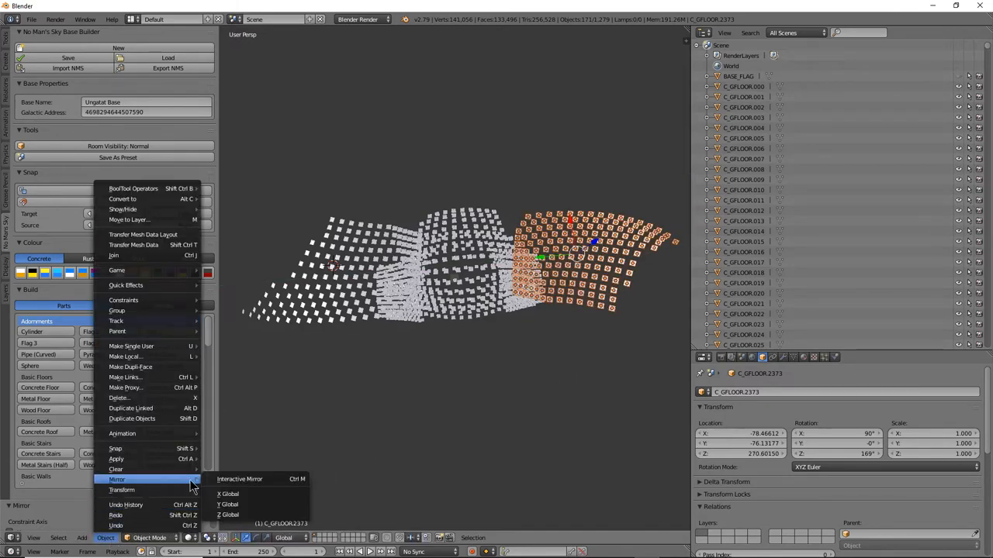
{"action": "left_click", "coordinate": [228, 495]}
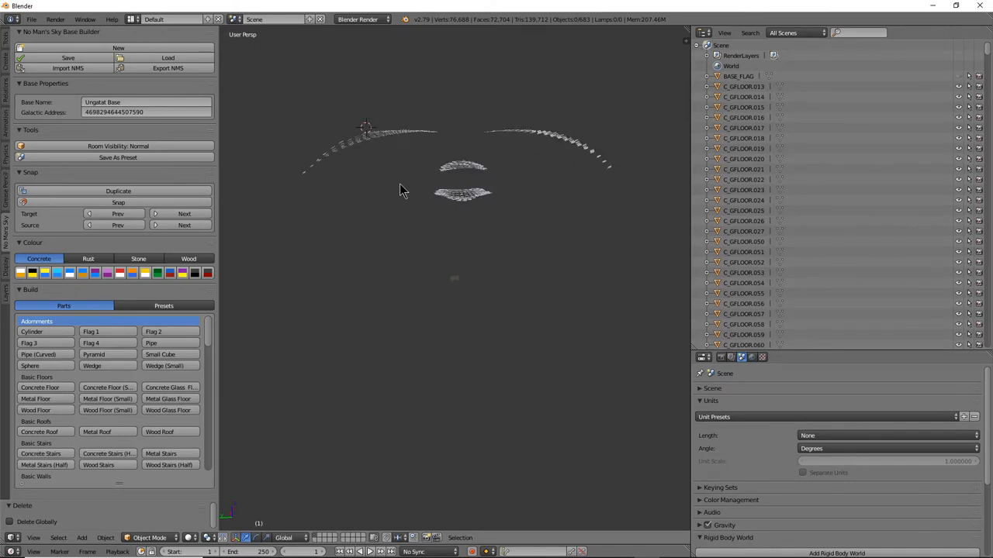
Step: Select both curved tile arcs and scale them together with S
{"action": "left_click", "coordinate": [392, 132]}
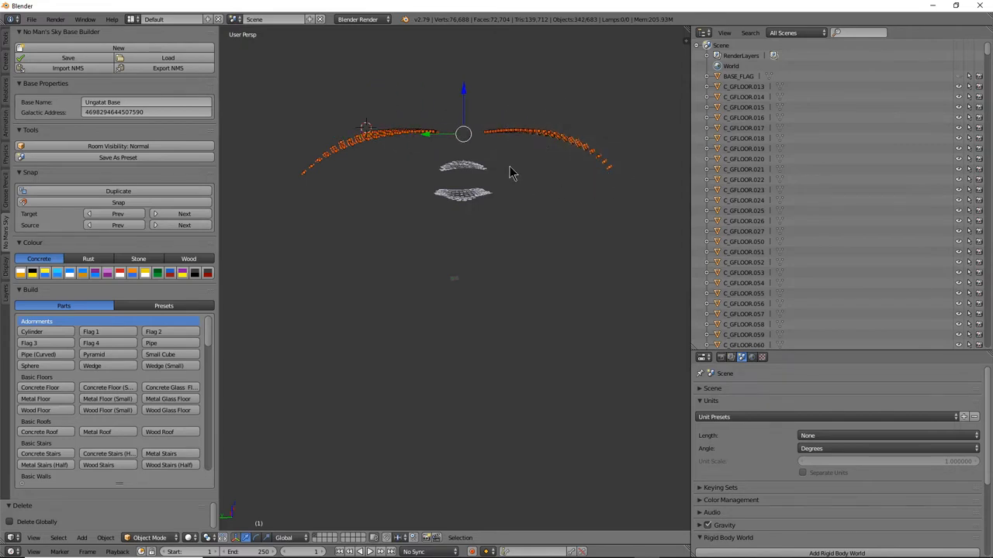
{"action": "left_click_drag", "start_coordinate": [463, 134], "coordinate": [463, 165]}
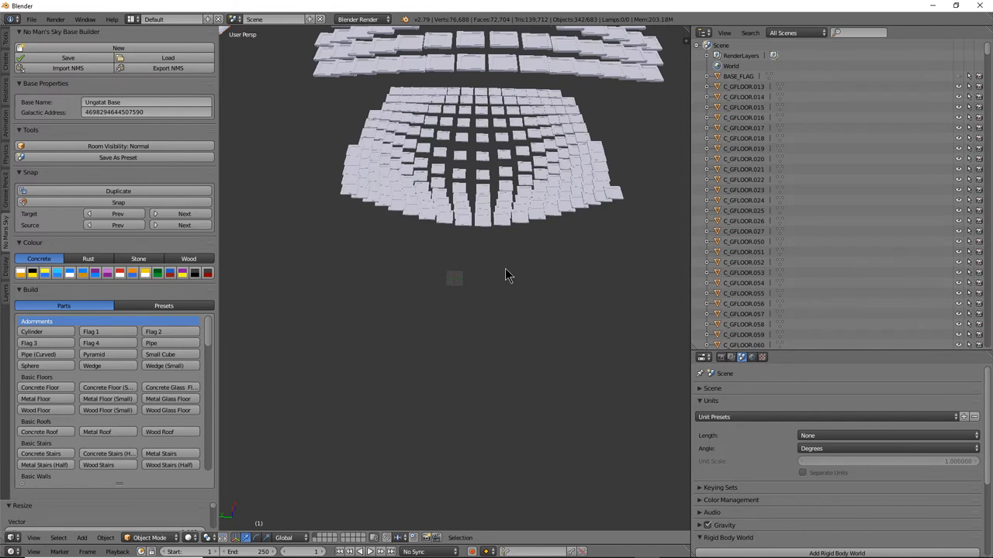
{"action": "mouse_move", "coordinate": [452, 256]}
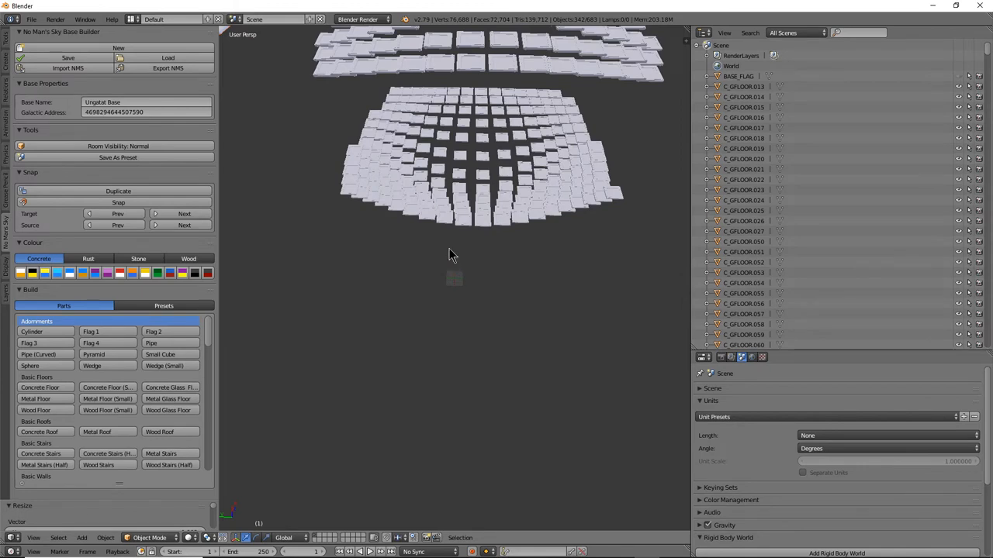
Step: Add Concrete Glass Floor tiles from the No Man's Sky Parts panel in a strip beneath the domes
{"action": "left_click", "coordinate": [483, 219]}
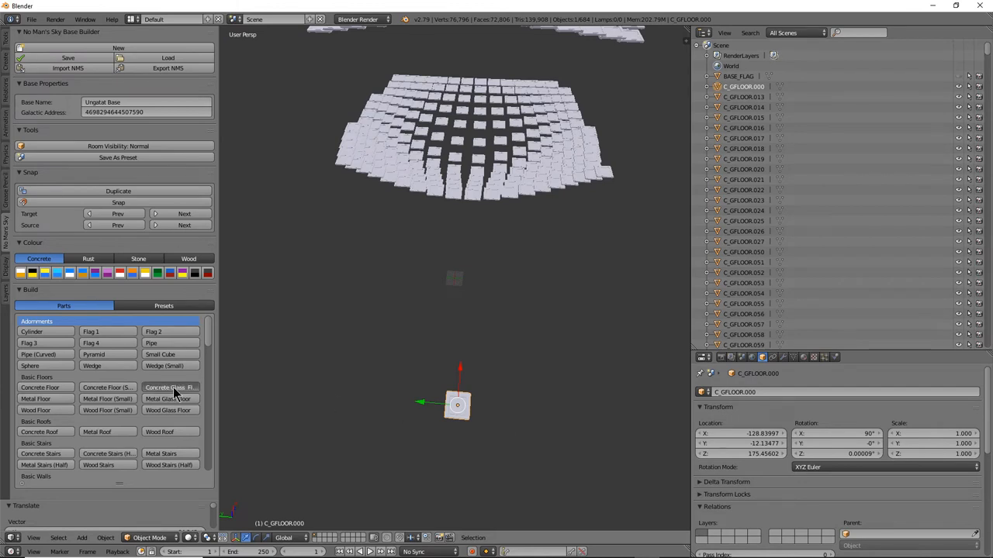
{"action": "left_click", "coordinate": [169, 387]}
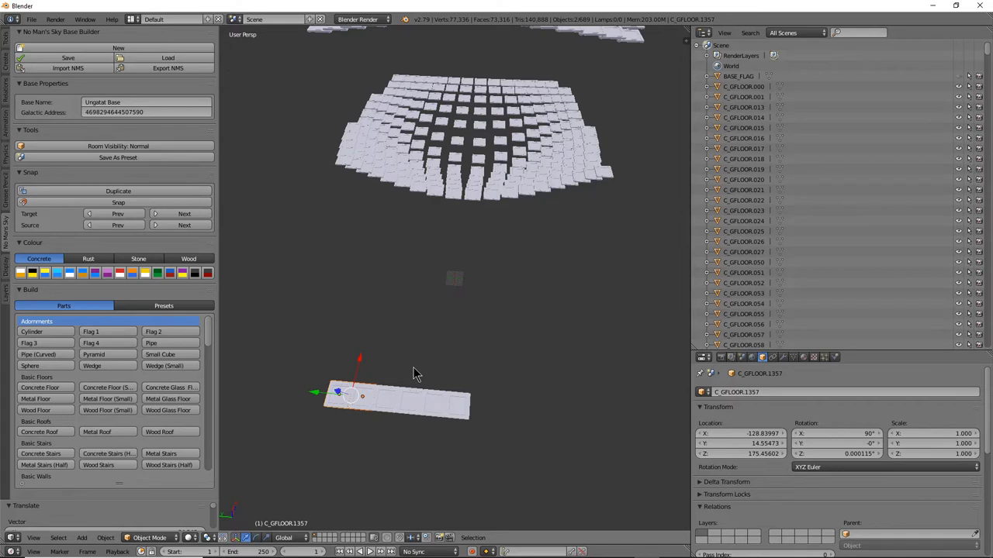
{"action": "mouse_move", "coordinate": [423, 373]}
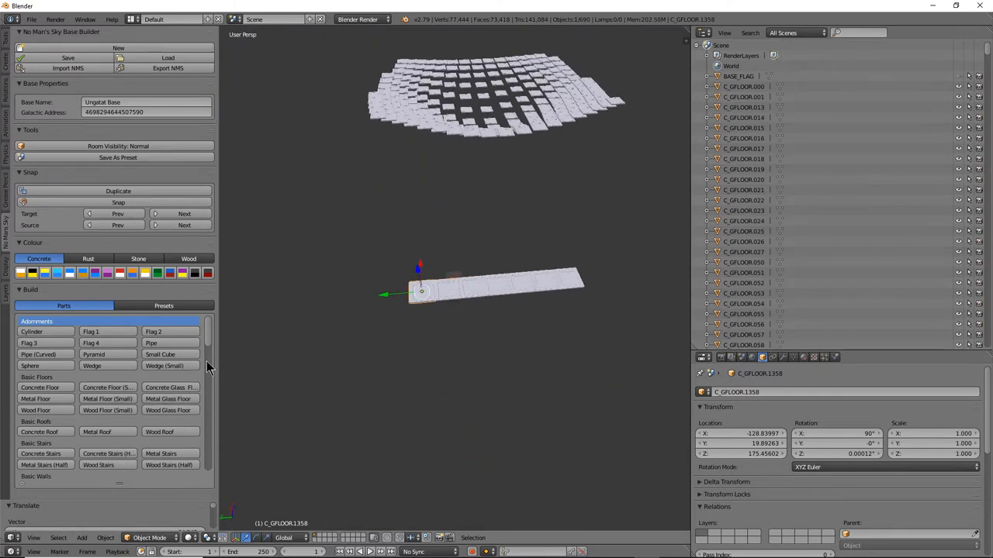
{"action": "scroll", "scroll_direction": "down", "scroll_amount": 3}
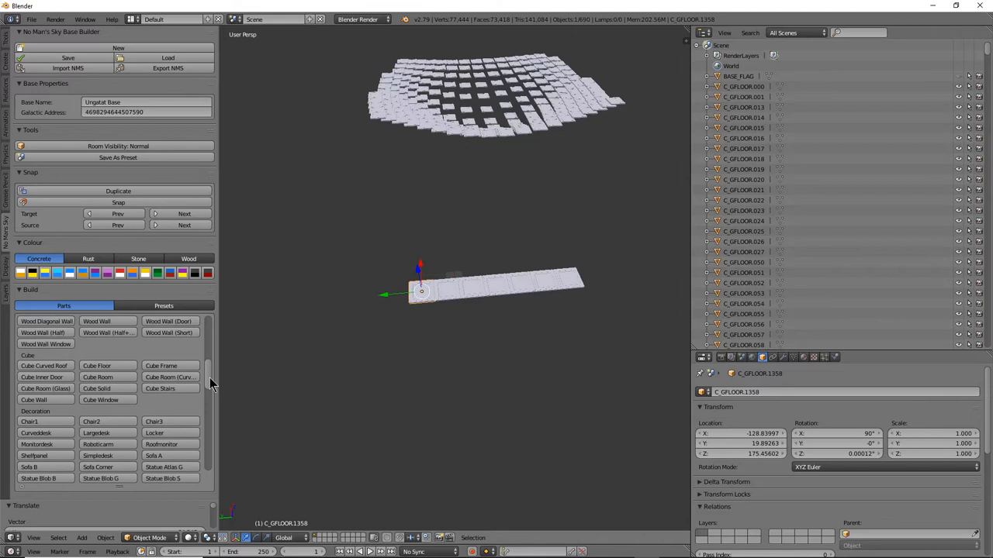
{"action": "scroll", "scroll_direction": "down", "scroll_amount": 3}
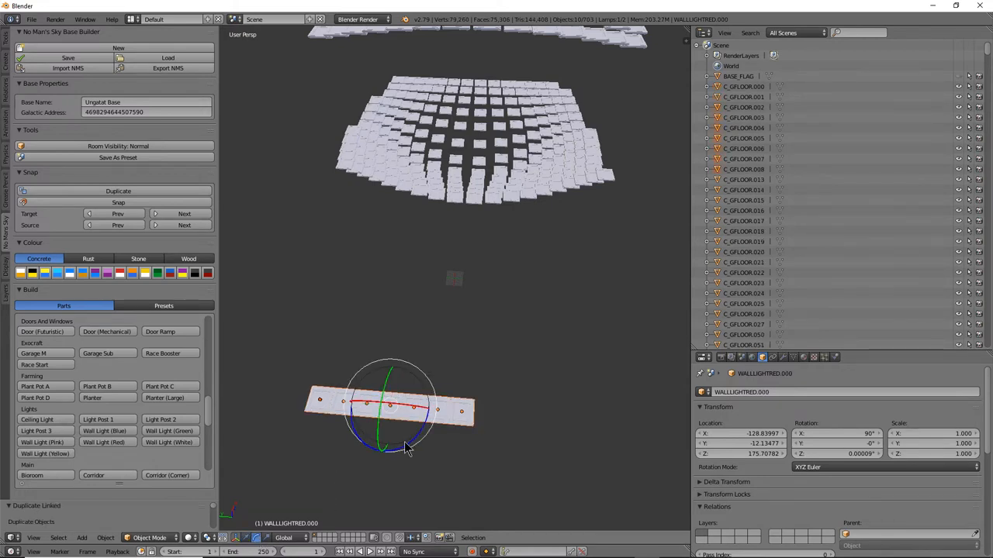
Step: Rotate successive copies of the red-lit tile strip around Z to close the circle
{"action": "left_click_drag", "start_coordinate": [407, 450], "coordinate": [423, 453]}
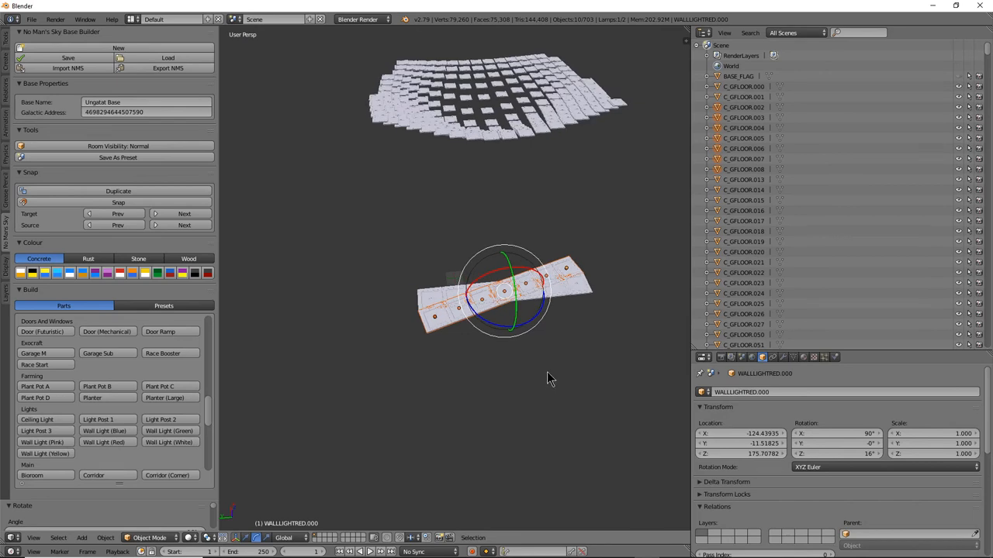
{"action": "mouse_move", "coordinate": [533, 356]}
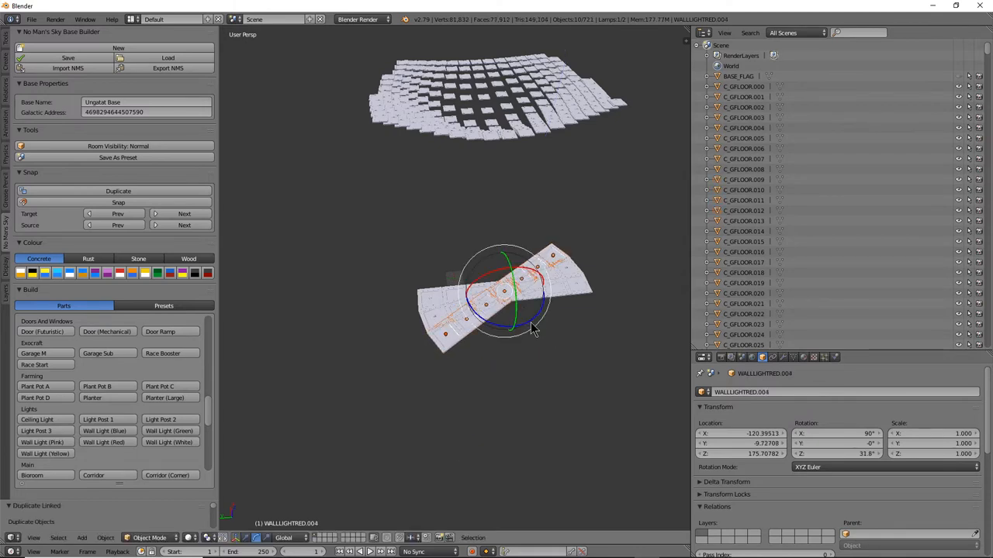
{"action": "left_click_drag", "start_coordinate": [535, 330], "coordinate": [559, 334]}
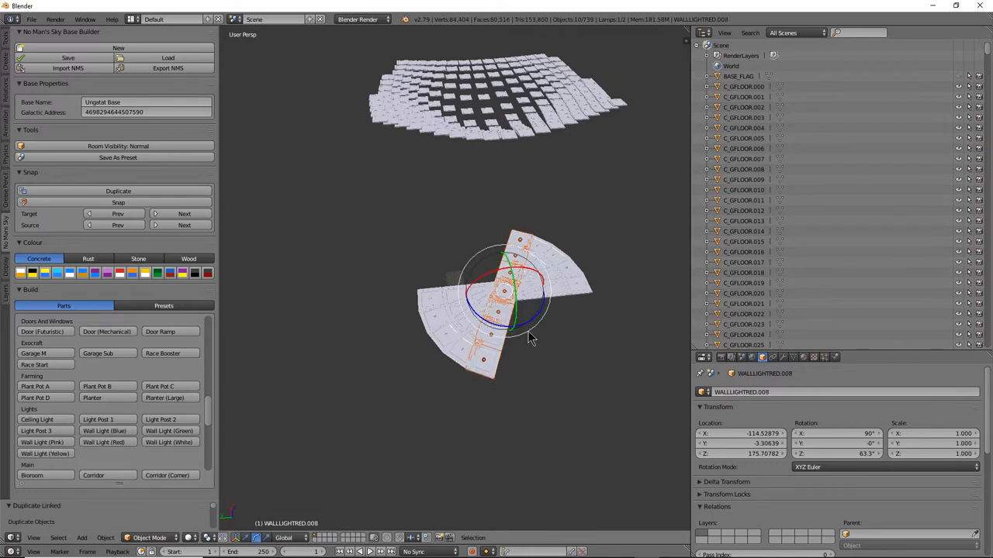
{"action": "left_click_drag", "start_coordinate": [531, 338], "coordinate": [546, 326]}
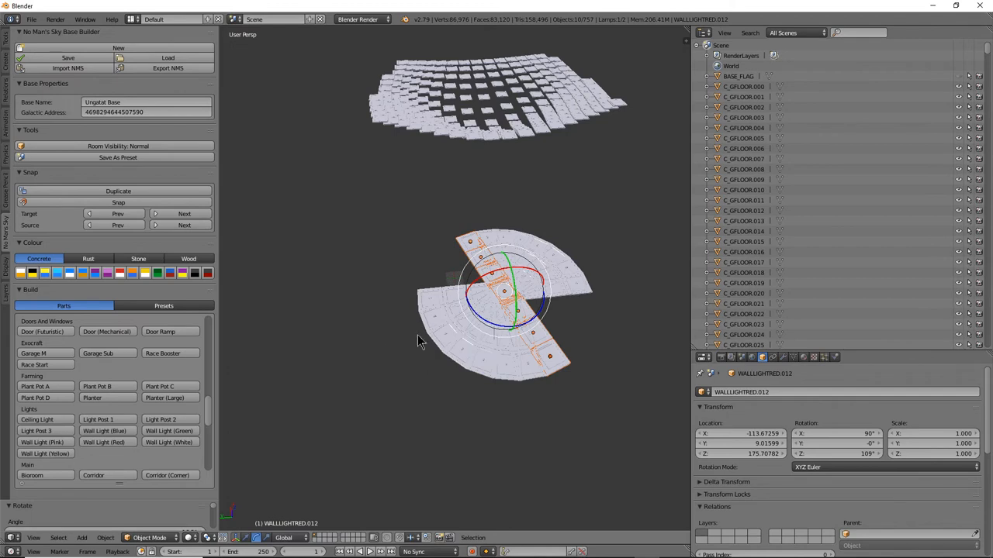
{"action": "mouse_move", "coordinate": [578, 335]}
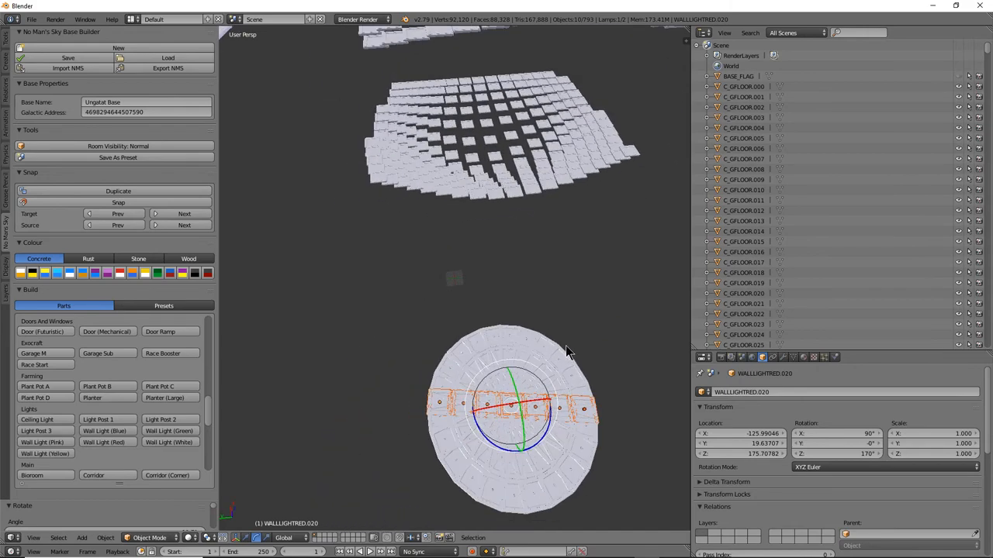
{"action": "mouse_move", "coordinate": [532, 412]}
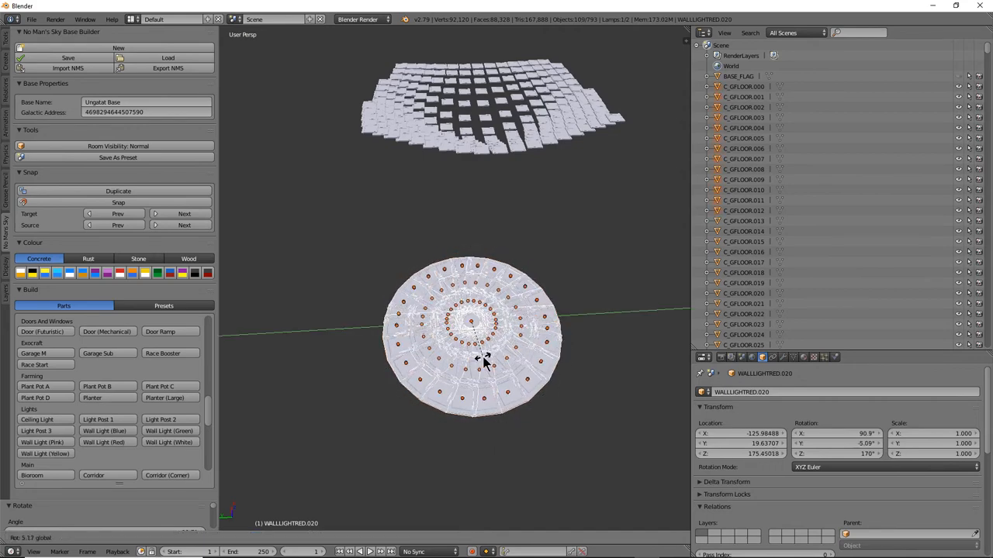
{"action": "mouse_move", "coordinate": [497, 361]}
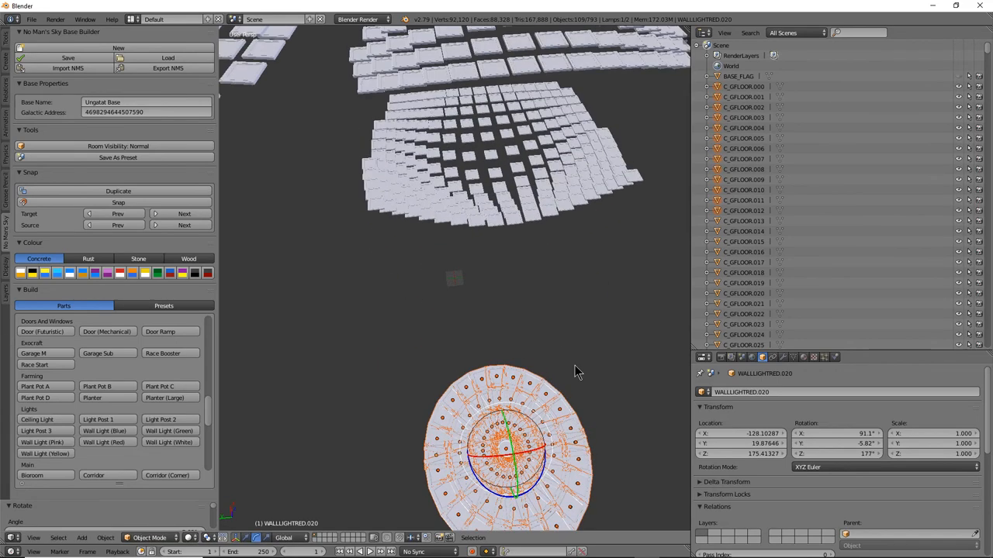
{"action": "left_click", "coordinate": [518, 450]}
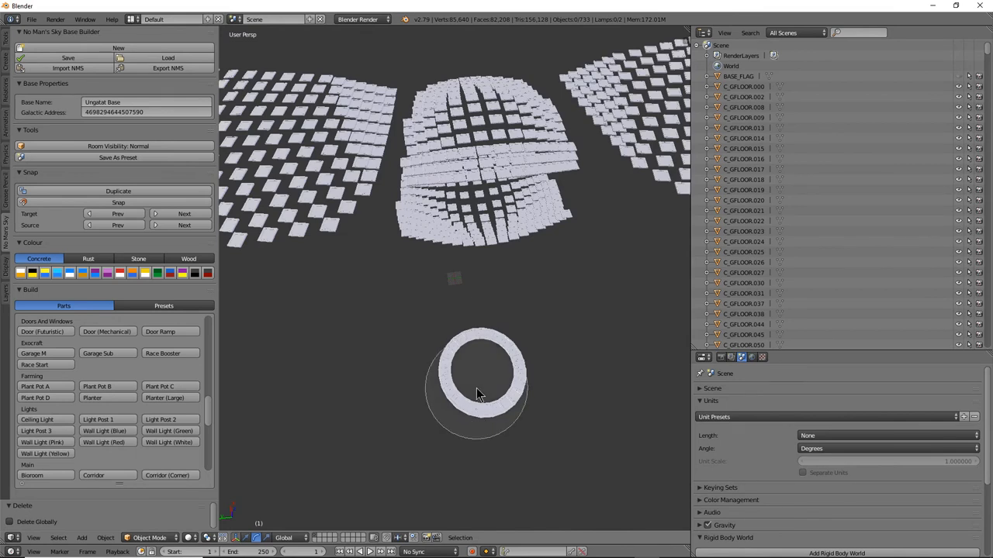
Step: Select the glass floor ring and rotate the smaller red-lit inner ring into place
{"action": "left_click", "coordinate": [477, 372]}
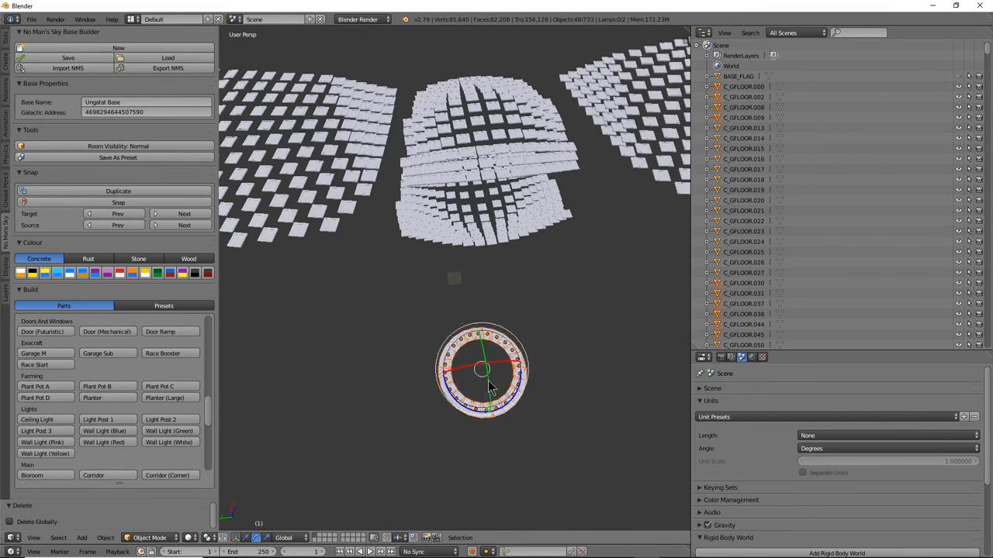
{"action": "left_click", "coordinate": [481, 371]}
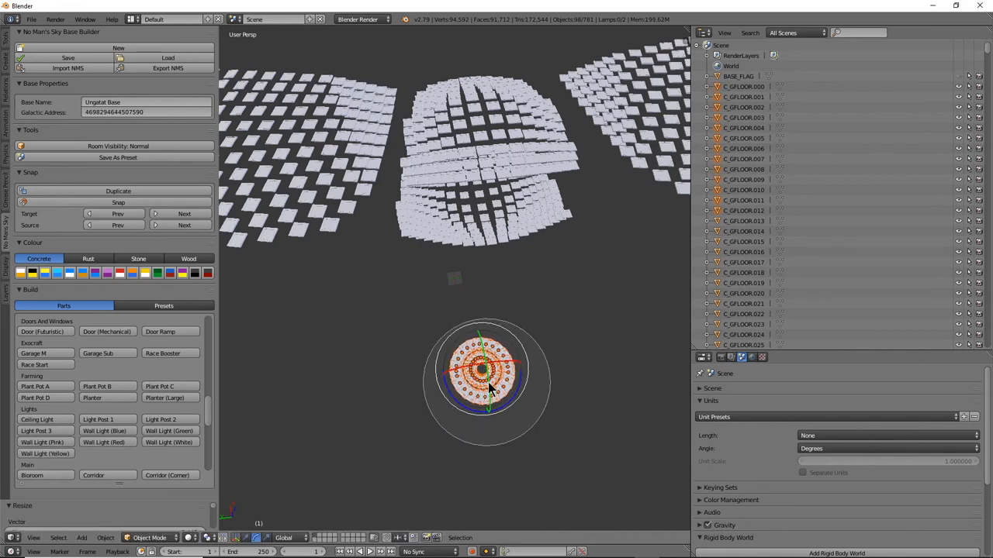
{"action": "left_click_drag", "start_coordinate": [481, 380], "coordinate": [494, 419]}
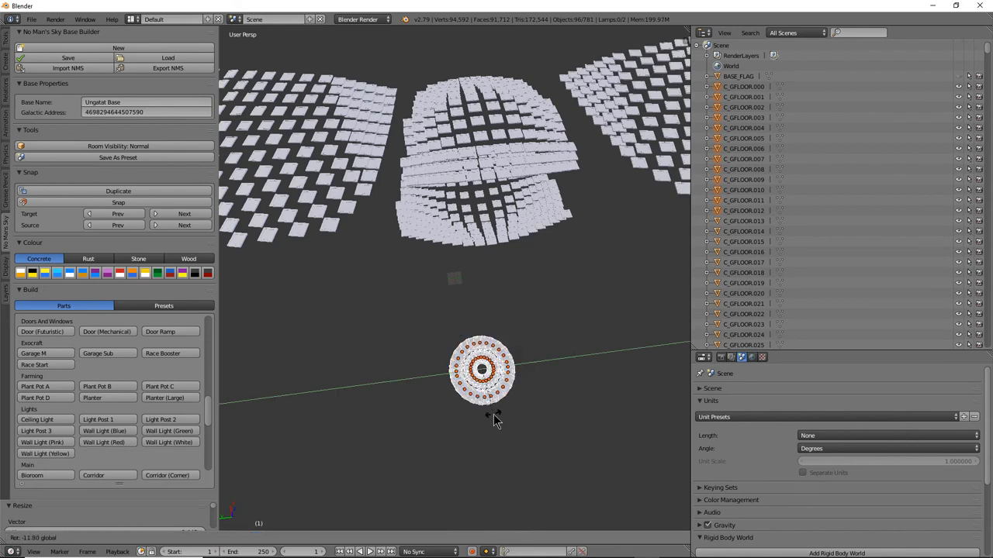